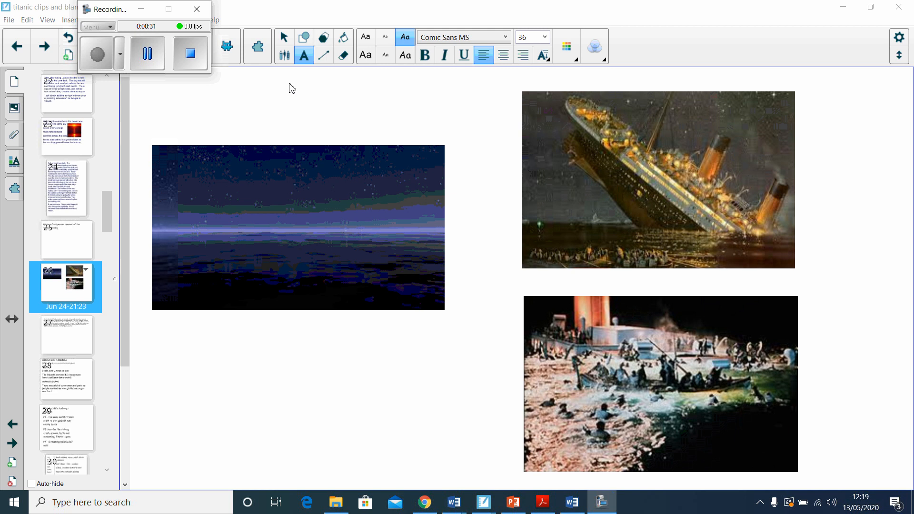
{"action": "mouse_move", "coordinate": [527, 187]}
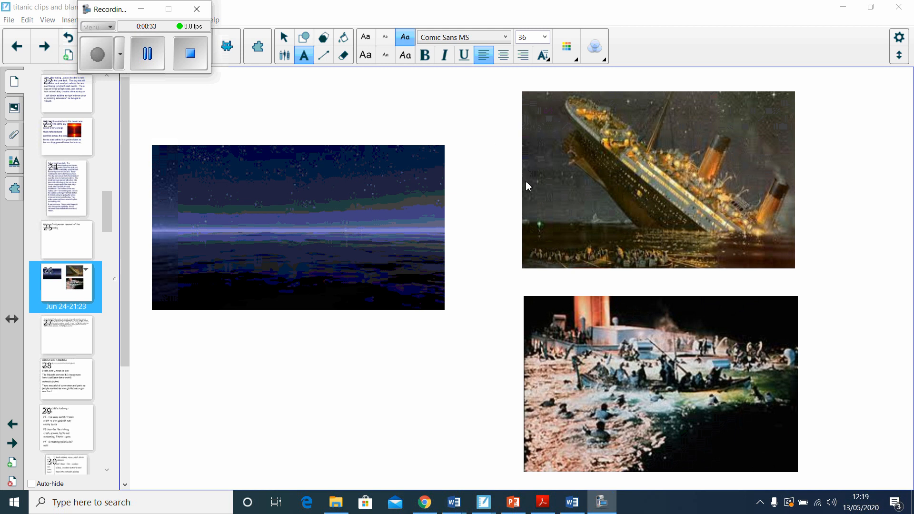
{"action": "mouse_move", "coordinate": [640, 188]}
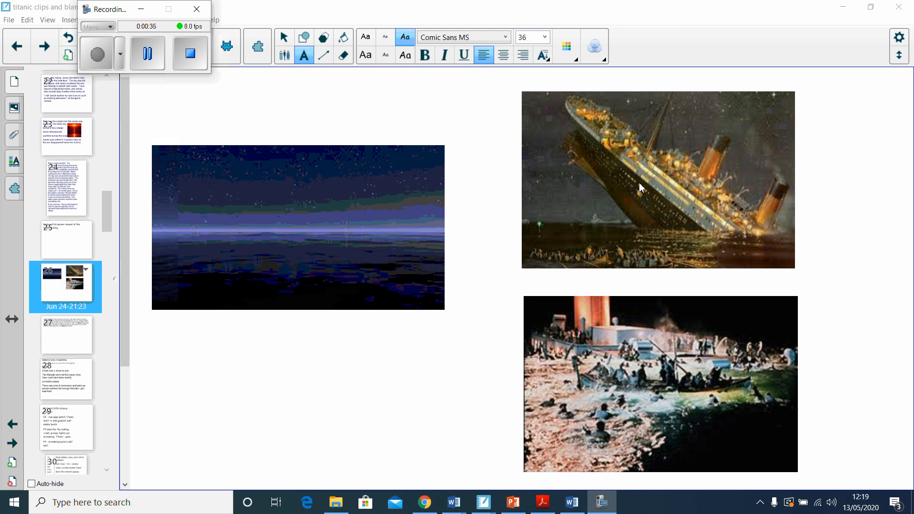
{"action": "mouse_move", "coordinate": [597, 357]}
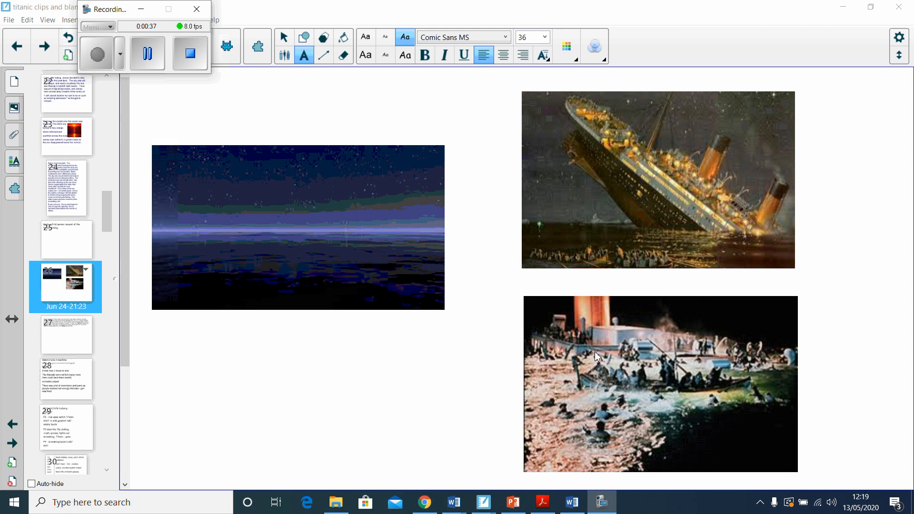
{"action": "mouse_move", "coordinate": [379, 274]}
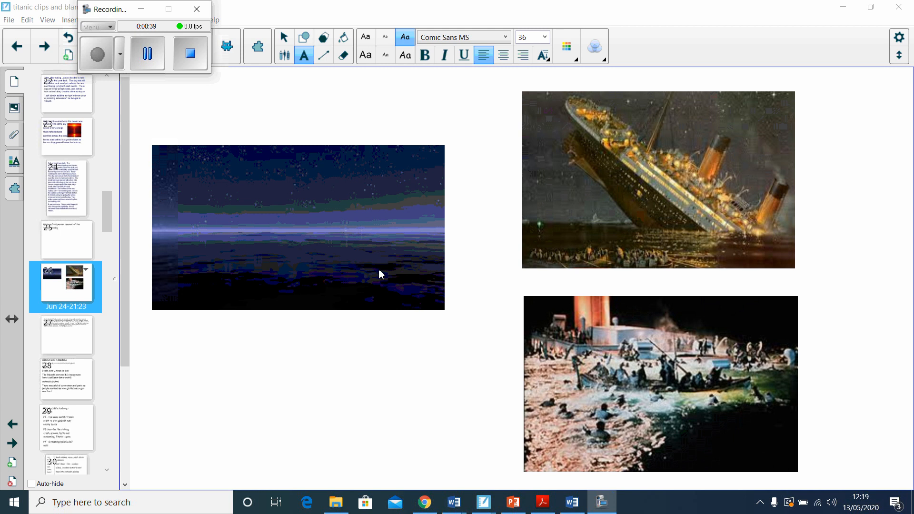
{"action": "mouse_move", "coordinate": [79, 349]}
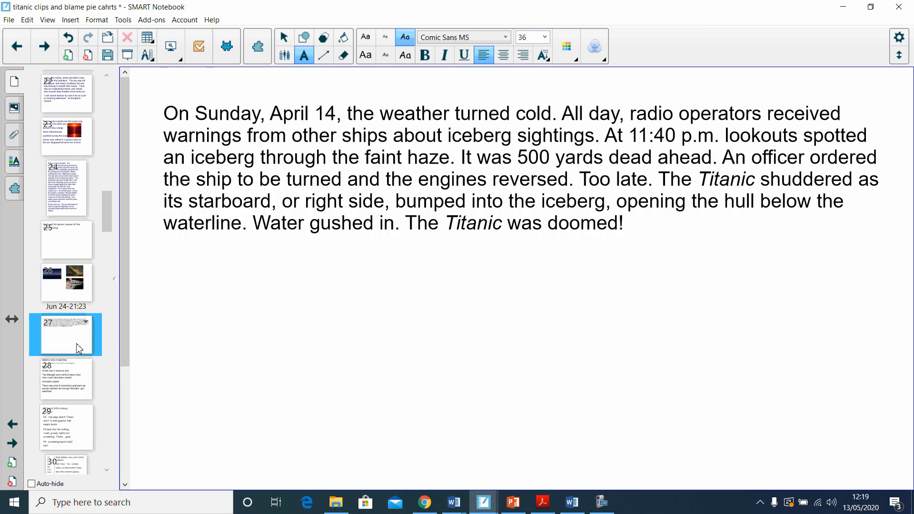
Pass slide 28's sinking facts and slide 29's paragraph plan to reach slide 33.
{"action": "left_click", "coordinate": [65, 379]}
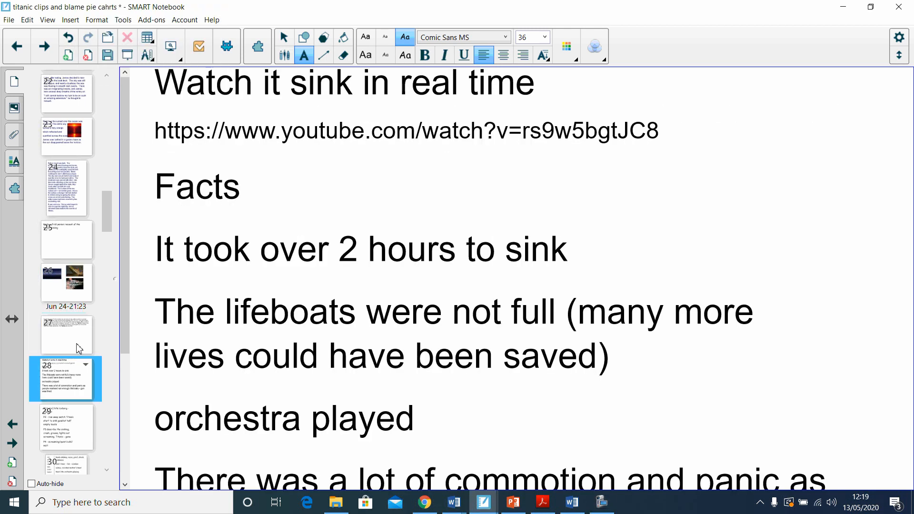
{"action": "left_click", "coordinate": [66, 427]}
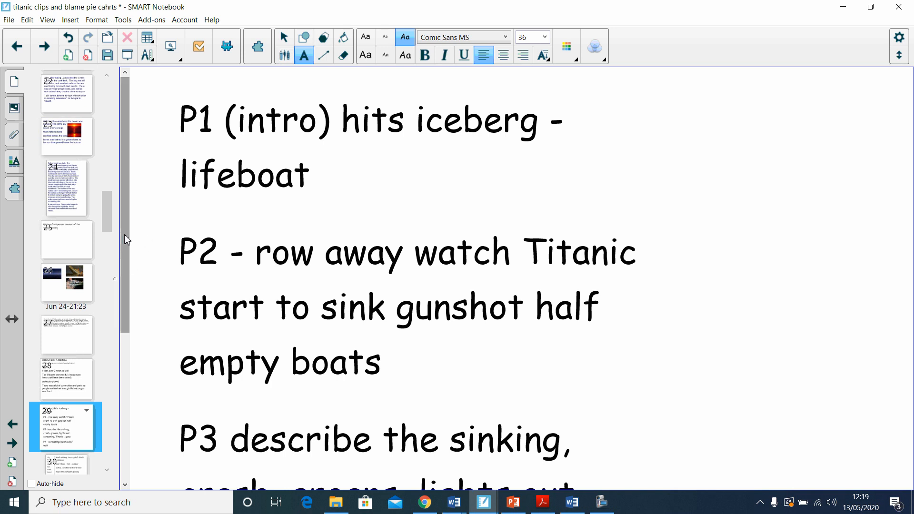
{"action": "scroll", "scroll_direction": "down", "scroll_amount": 3}
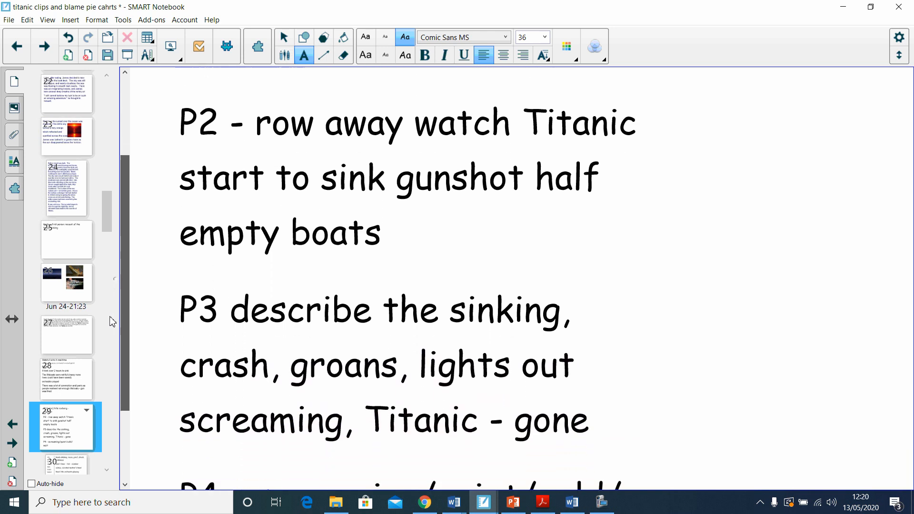
{"action": "scroll", "scroll_direction": "down", "scroll_amount": 3}
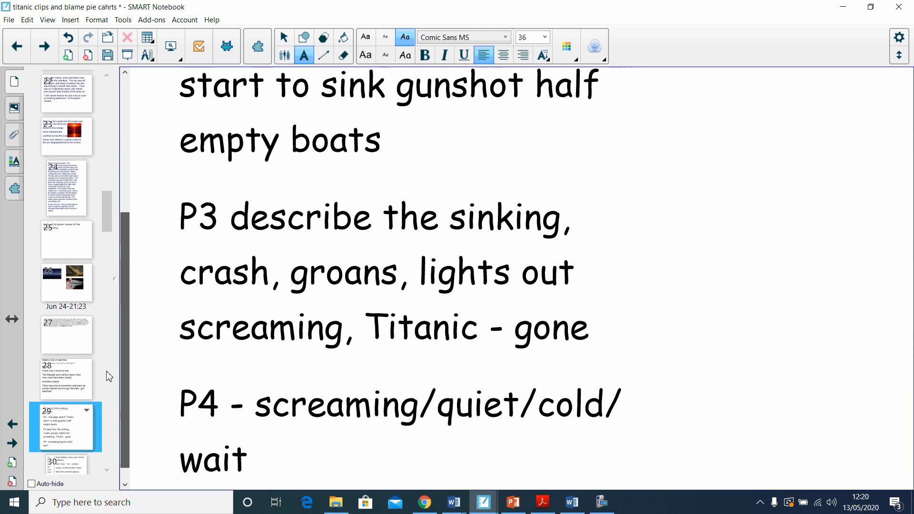
{"action": "scroll", "scroll_direction": "down", "scroll_amount": 3}
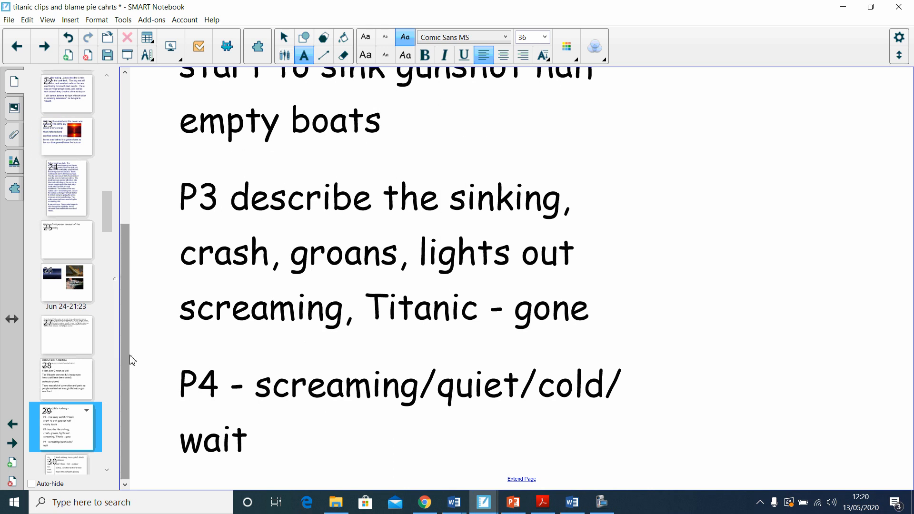
{"action": "mouse_move", "coordinate": [69, 411]}
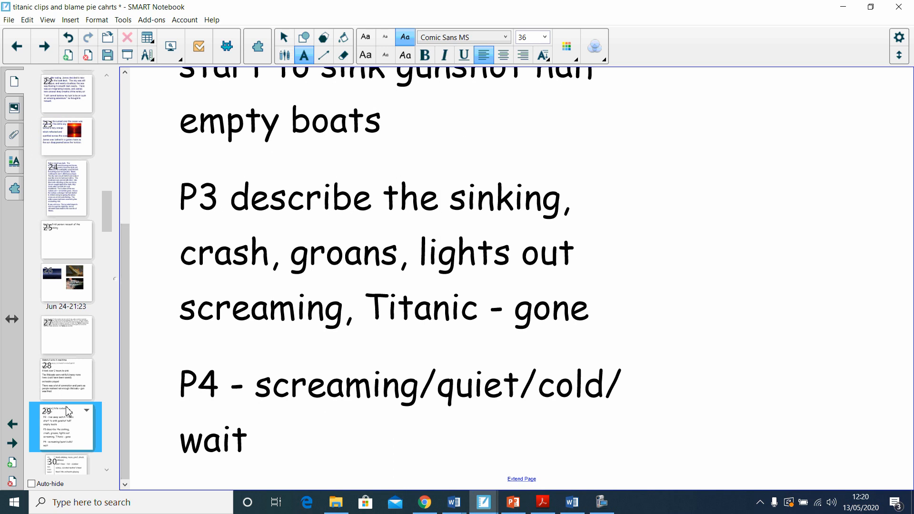
{"action": "left_click", "coordinate": [65, 444]}
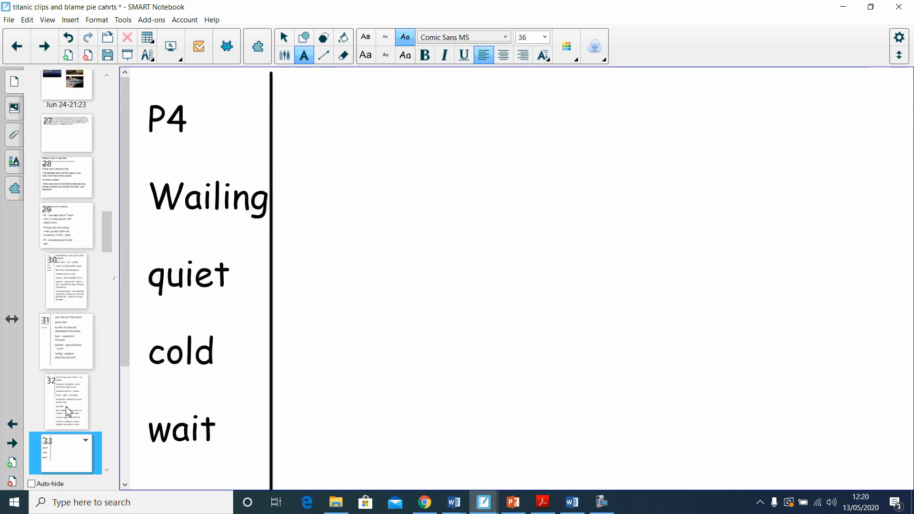
Open slide 34 and read its introduction paragraph down to 'I am overcome by grief.'.
{"action": "left_click", "coordinate": [65, 449]}
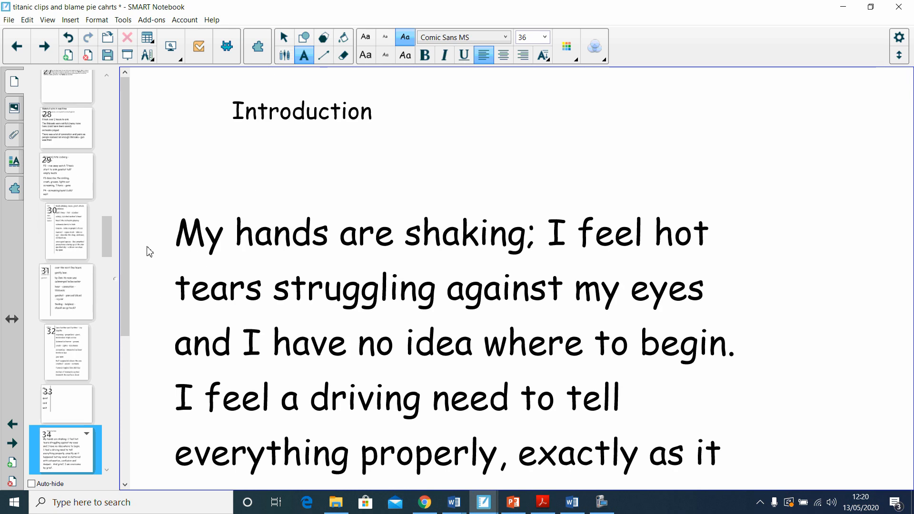
{"action": "mouse_move", "coordinate": [95, 227]}
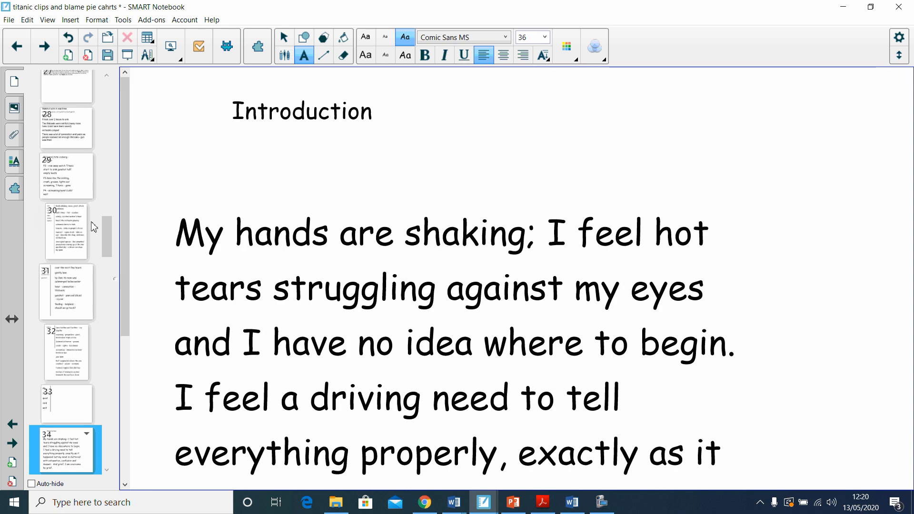
{"action": "scroll", "scroll_direction": "down", "scroll_amount": 3}
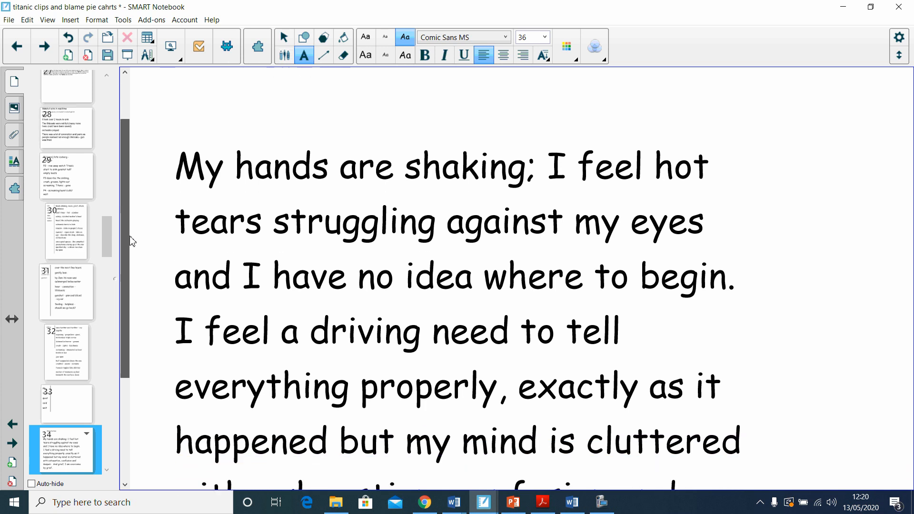
{"action": "scroll", "scroll_direction": "down", "scroll_amount": 3}
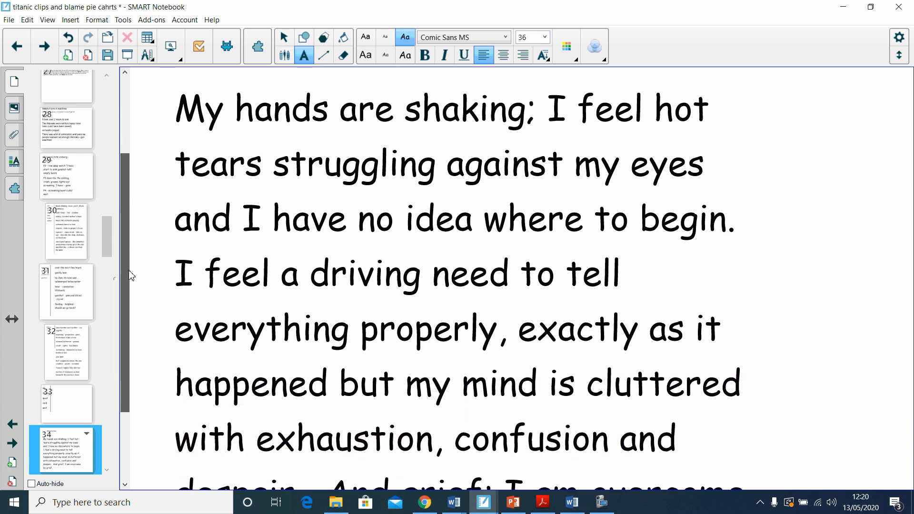
{"action": "scroll", "scroll_direction": "down", "scroll_amount": 3}
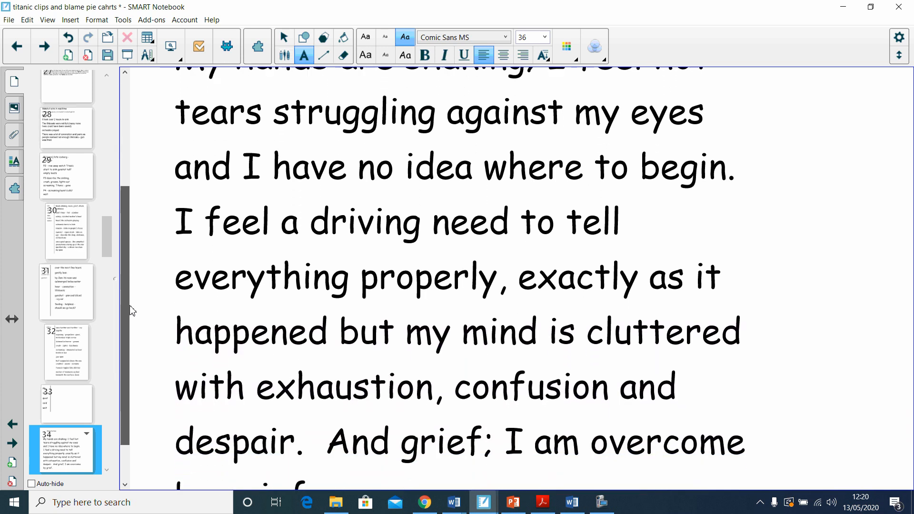
{"action": "scroll", "scroll_direction": "down", "scroll_amount": 3}
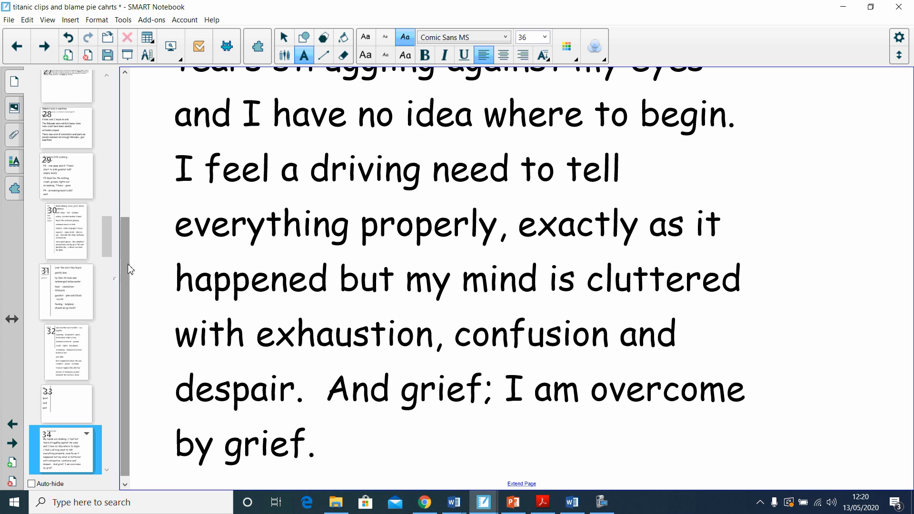
{"action": "mouse_move", "coordinate": [35, 356]}
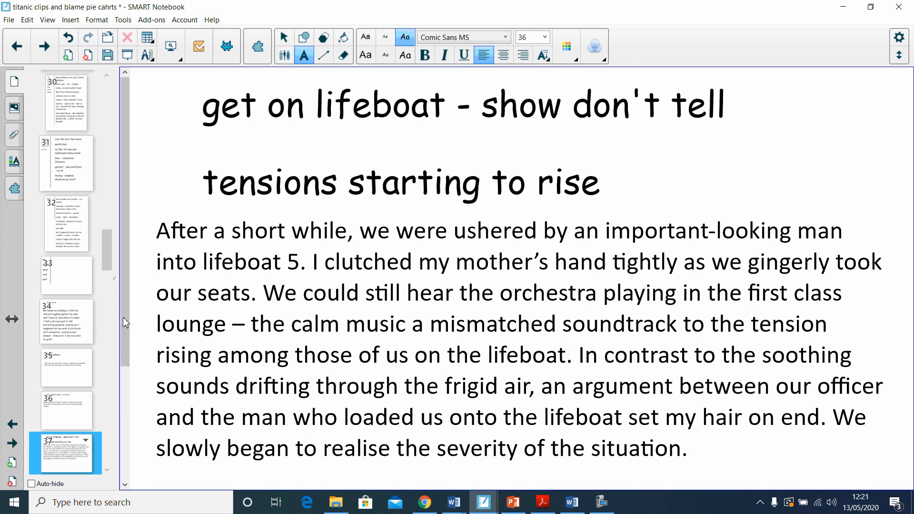
Go from slide 38 on lowering to the sea to slide 39's half-full lifeboat paragraph.
{"action": "scroll", "scroll_direction": "down", "scroll_amount": 3}
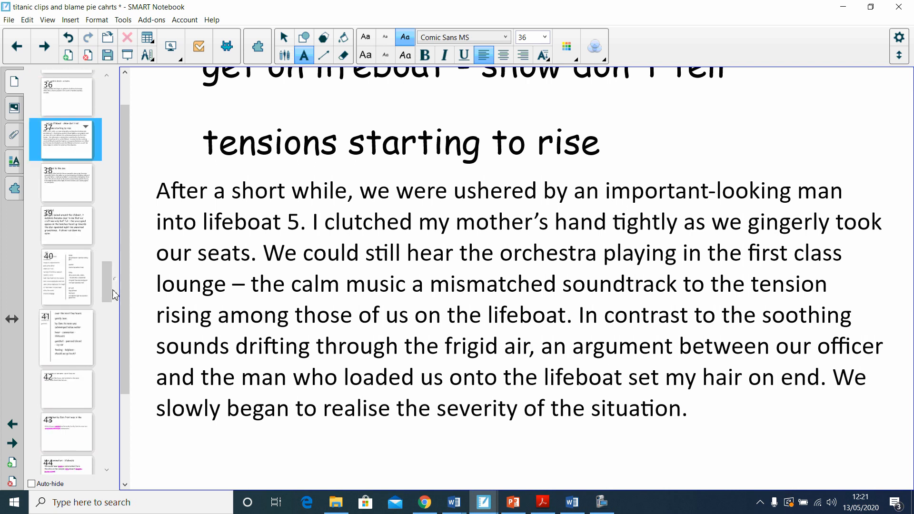
{"action": "left_click", "coordinate": [66, 182]}
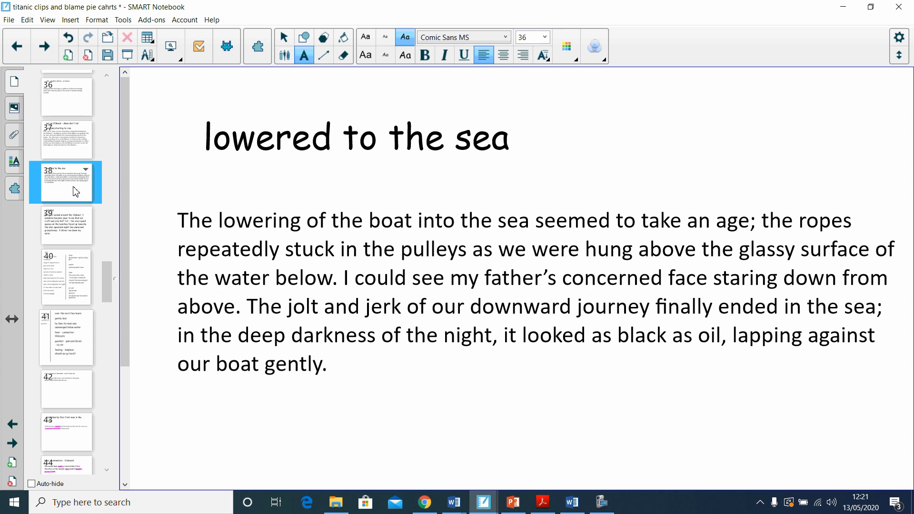
{"action": "left_click", "coordinate": [65, 226]}
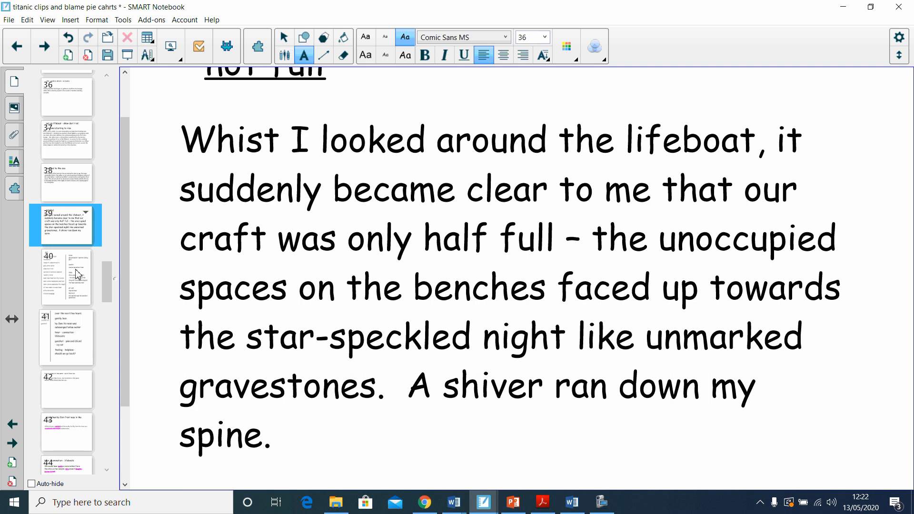
Pass slide 40's success criteria to display slide 42's fronted adverbial opener.
{"action": "left_click", "coordinate": [65, 277]}
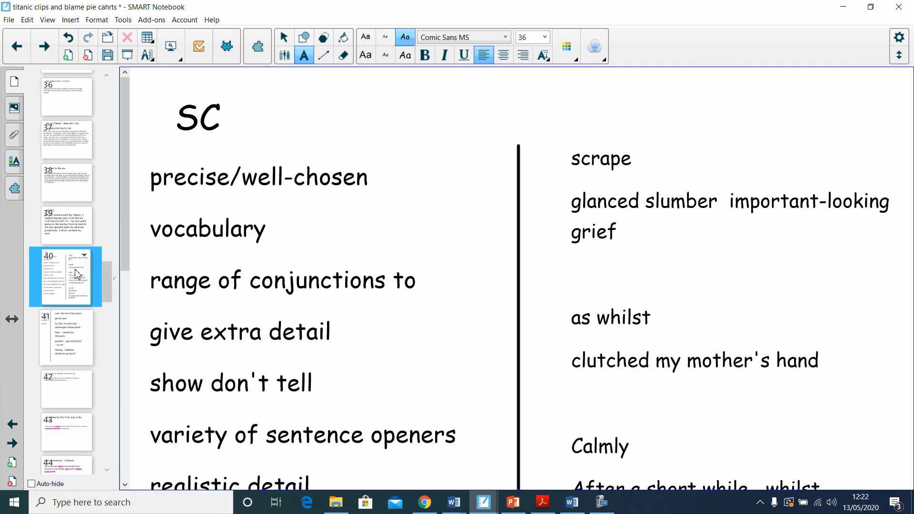
{"action": "left_click", "coordinate": [66, 337]}
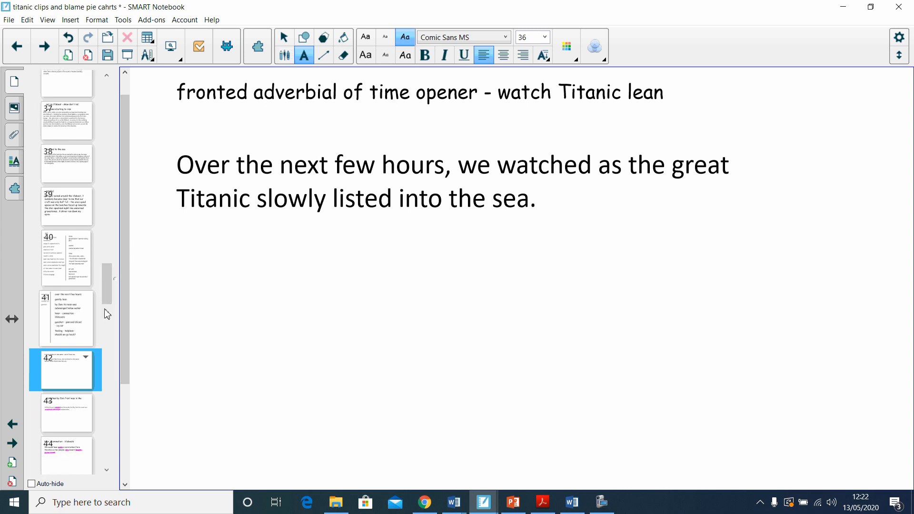
View slides 43, 44, 45, 46 and 47 in turn, ending on slide 48.
{"action": "scroll", "scroll_direction": "down", "scroll_amount": 3}
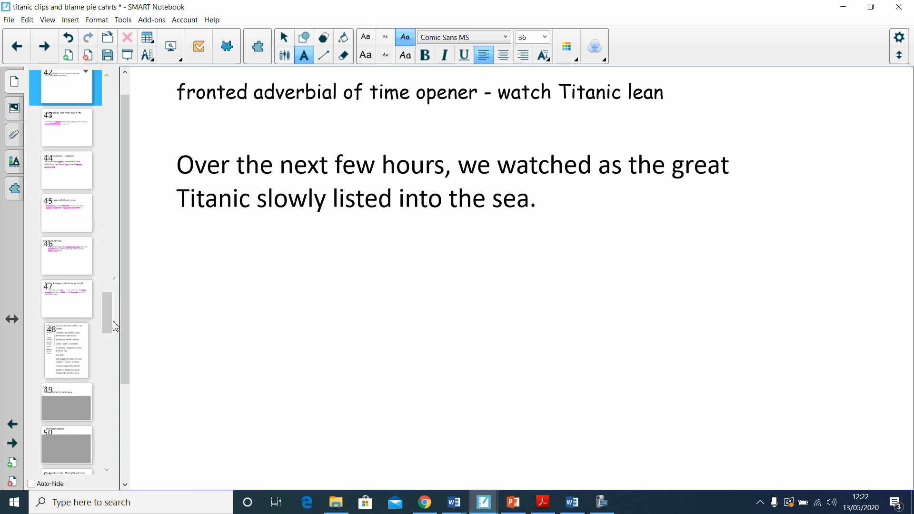
{"action": "left_click", "coordinate": [66, 127]}
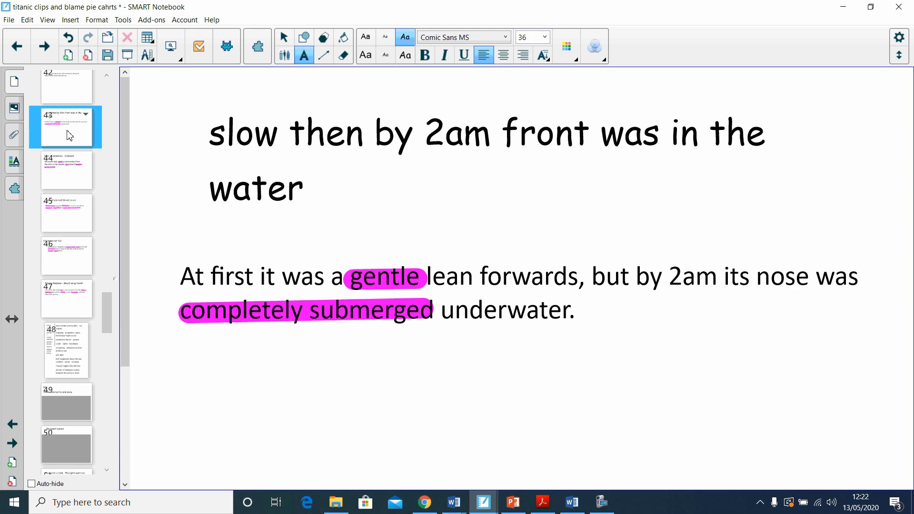
{"action": "left_click", "coordinate": [66, 171]}
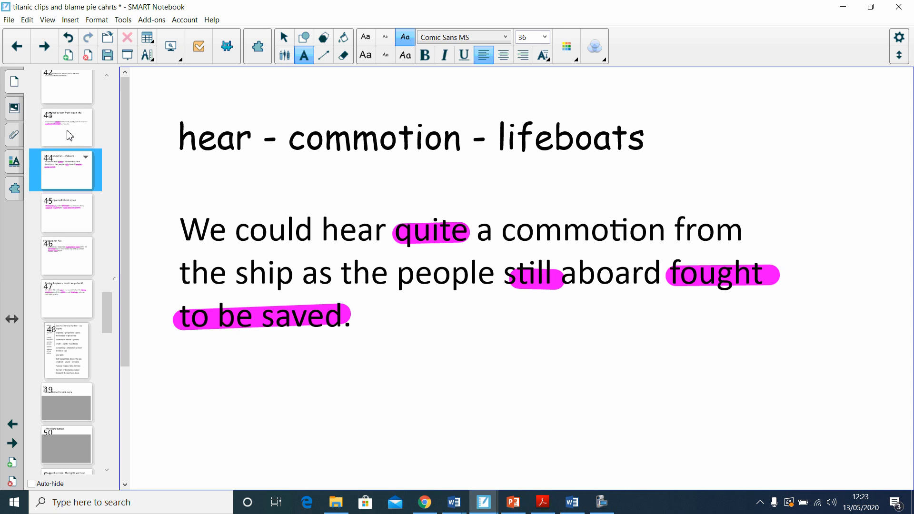
{"action": "left_click", "coordinate": [65, 213]}
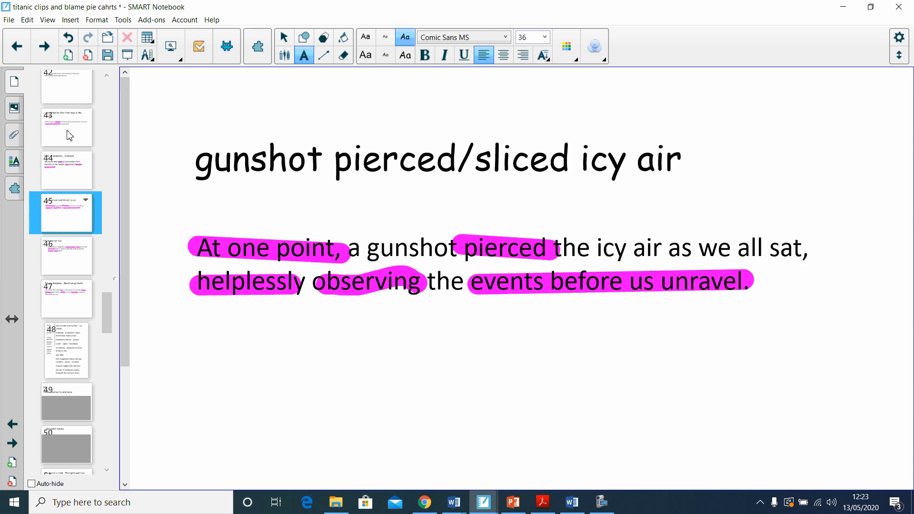
{"action": "left_click", "coordinate": [66, 255]}
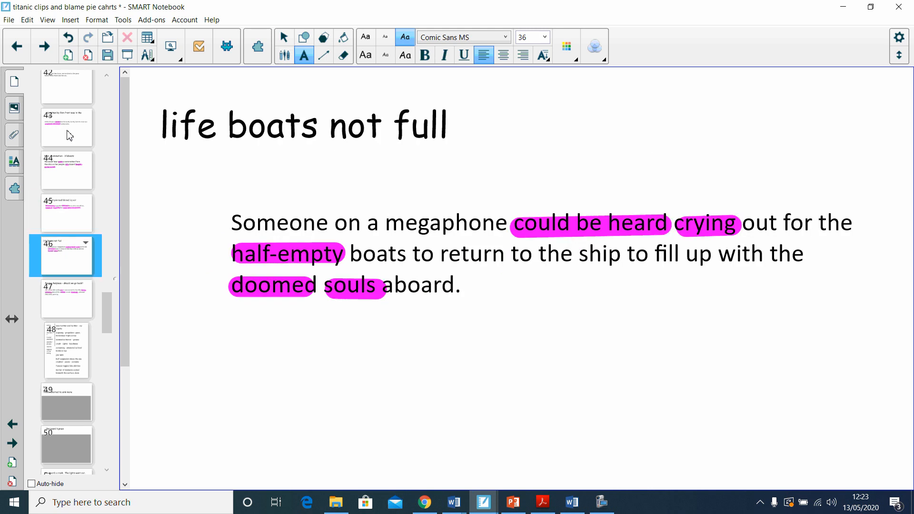
{"action": "left_click", "coordinate": [65, 299]}
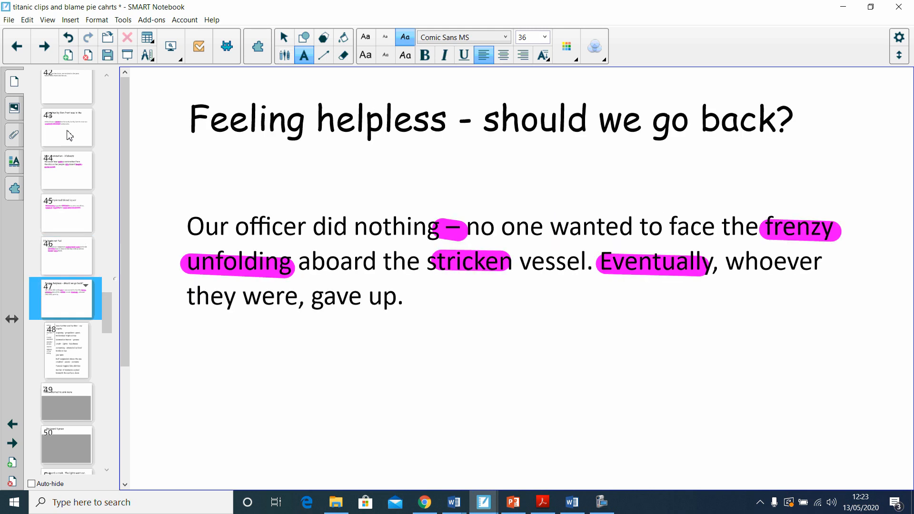
{"action": "left_click", "coordinate": [66, 351]}
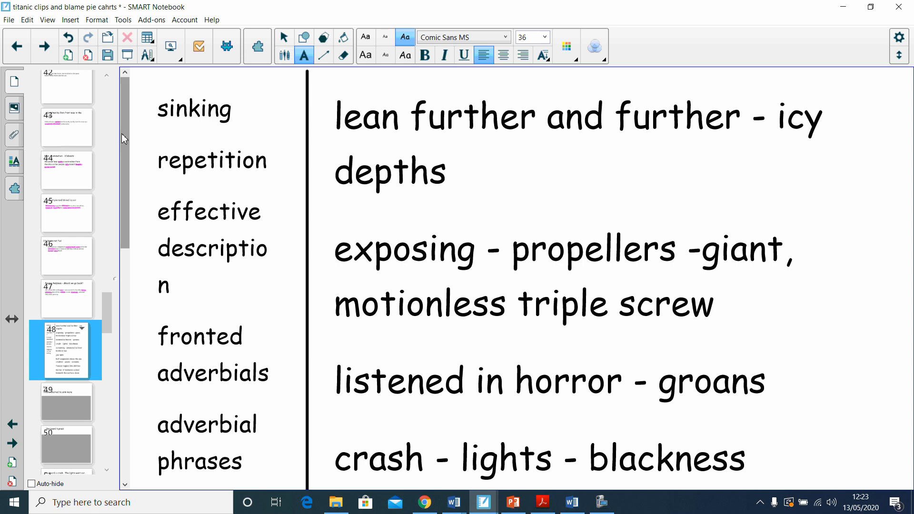
{"action": "scroll", "scroll_direction": "down", "scroll_amount": 3}
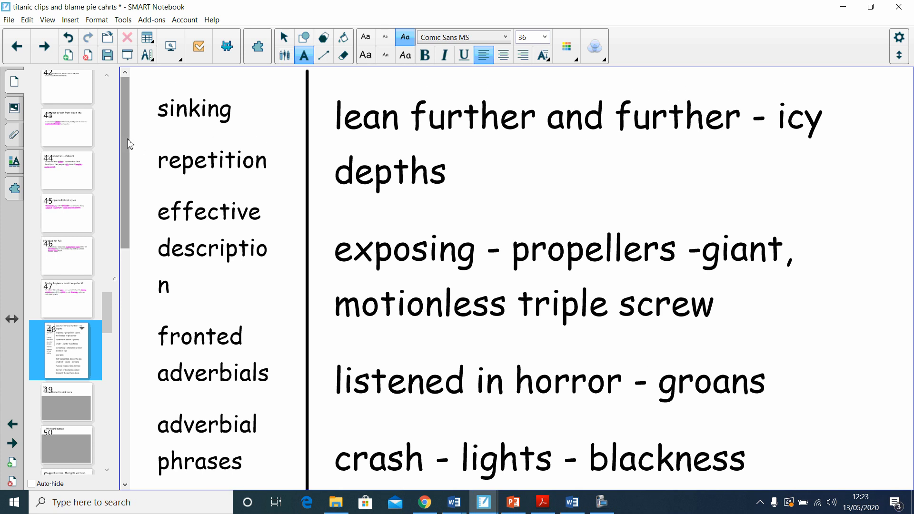
{"action": "scroll", "scroll_direction": "down", "scroll_amount": 3}
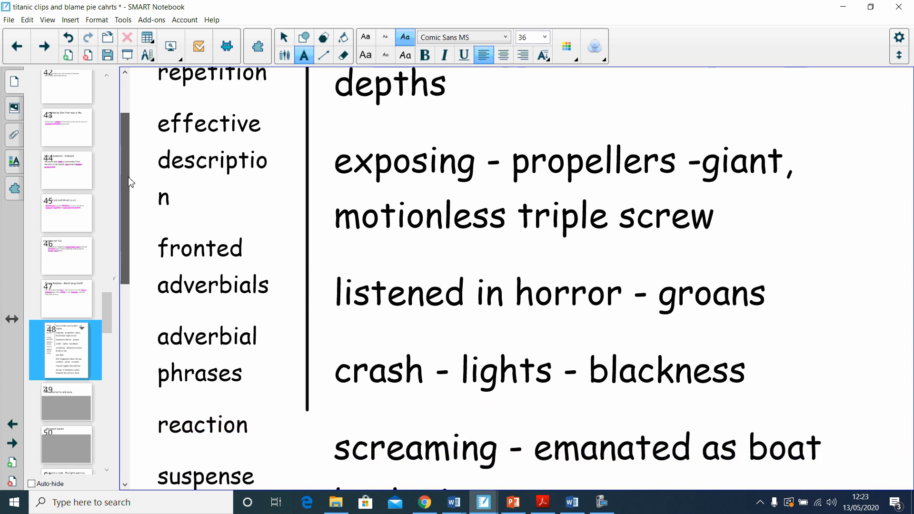
{"action": "scroll", "scroll_direction": "down", "scroll_amount": 3}
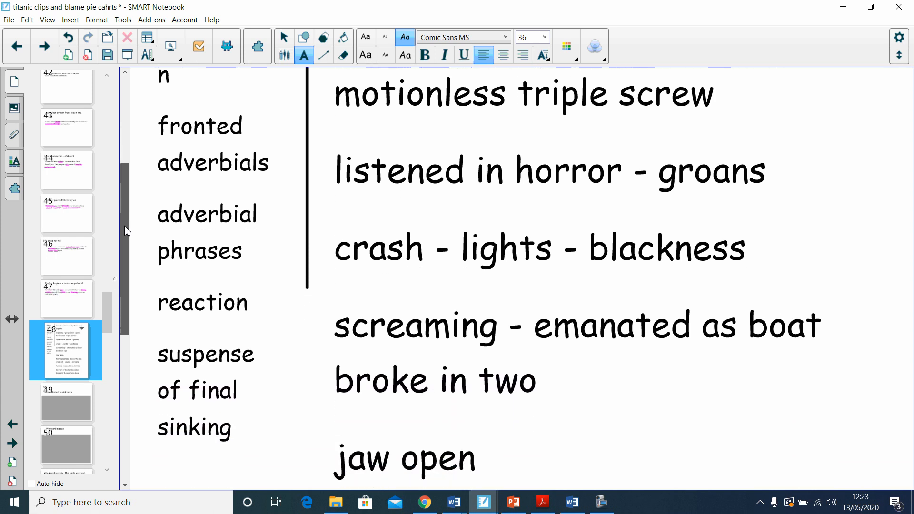
{"action": "scroll", "scroll_direction": "down", "scroll_amount": 3}
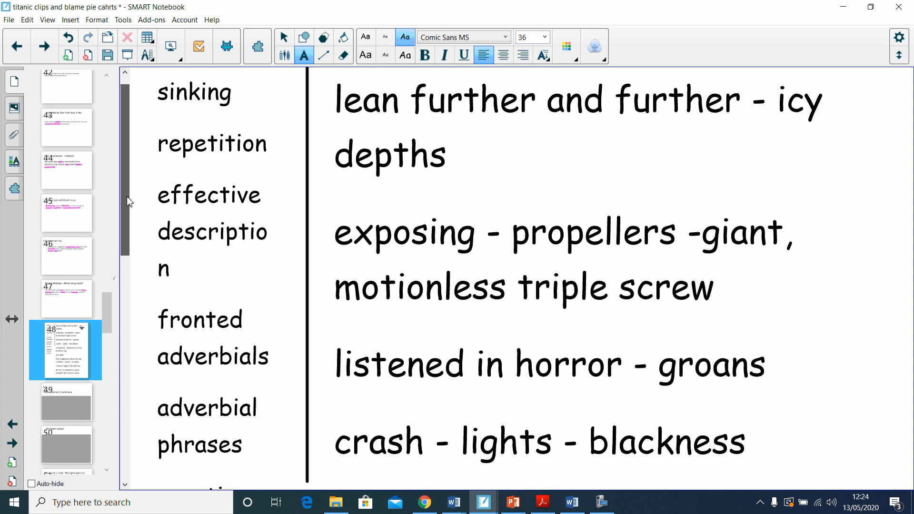
{"action": "scroll", "scroll_direction": "down", "scroll_amount": 3}
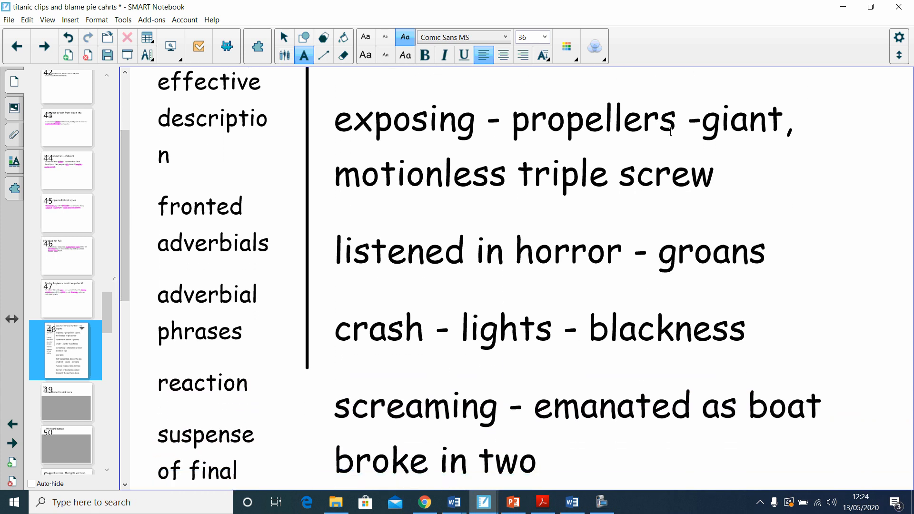
{"action": "mouse_move", "coordinate": [408, 13]}
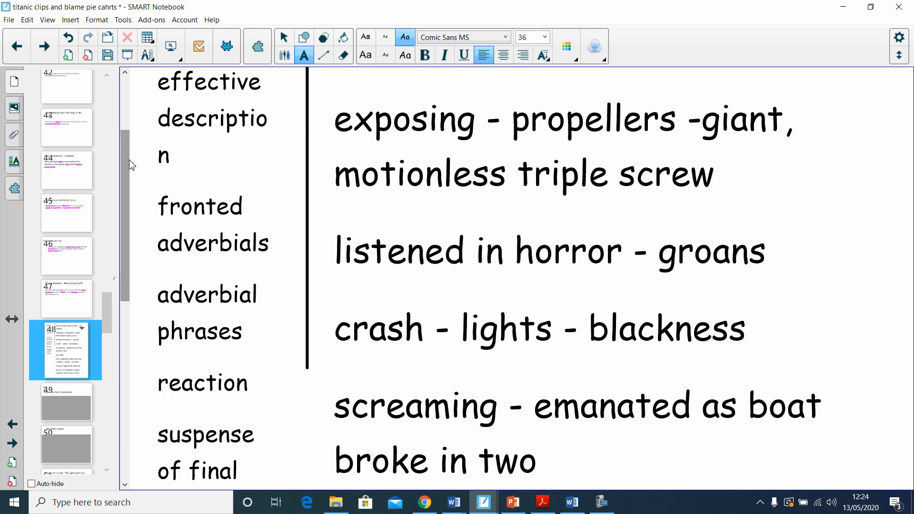
{"action": "scroll", "scroll_direction": "down", "scroll_amount": 3}
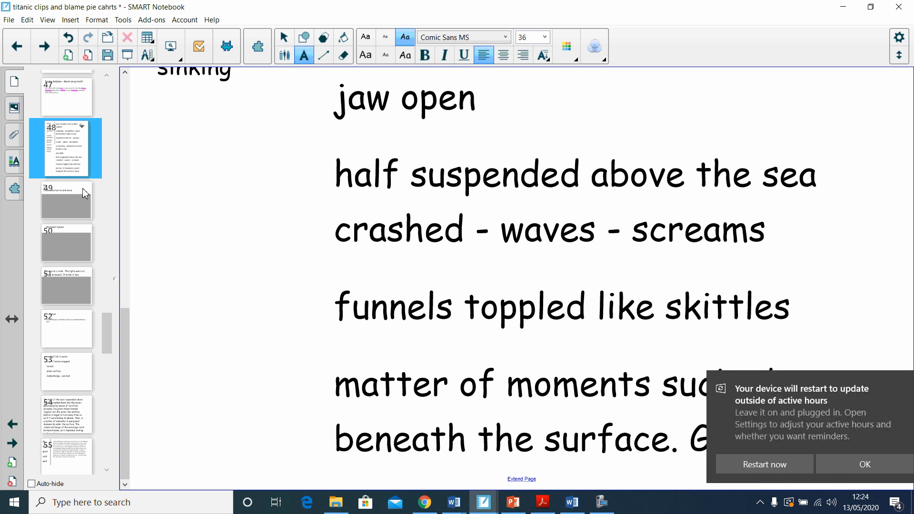
Open slide 49, remove its Screen Shade, and select 'looming ominously'.
{"action": "left_click", "coordinate": [66, 200]}
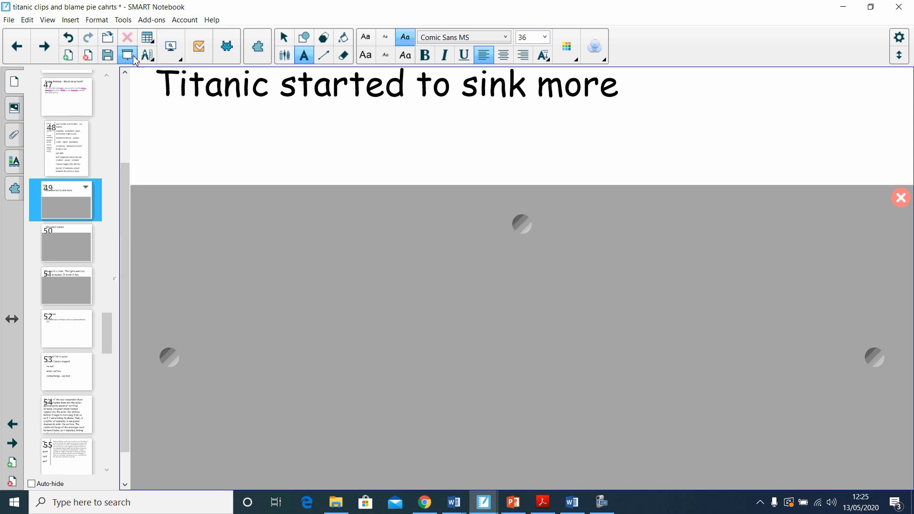
{"action": "left_click", "coordinate": [127, 55]}
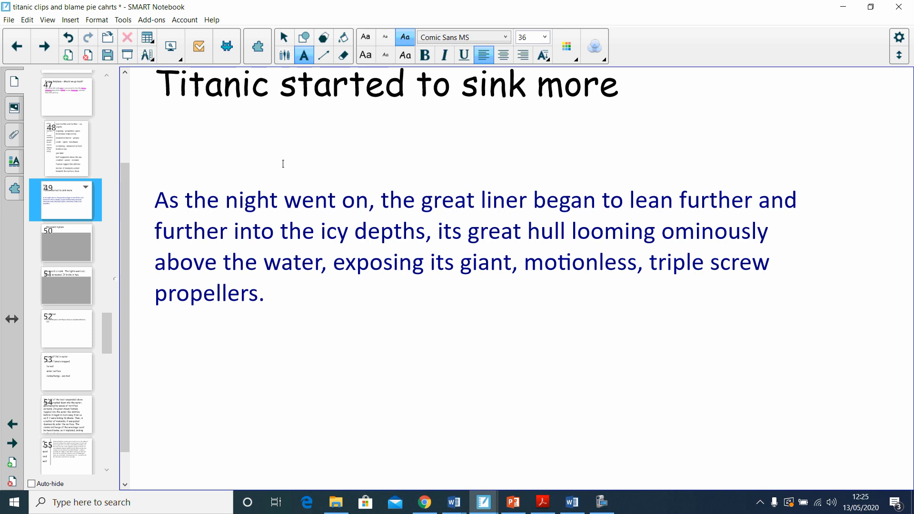
{"action": "mouse_move", "coordinate": [351, 170]}
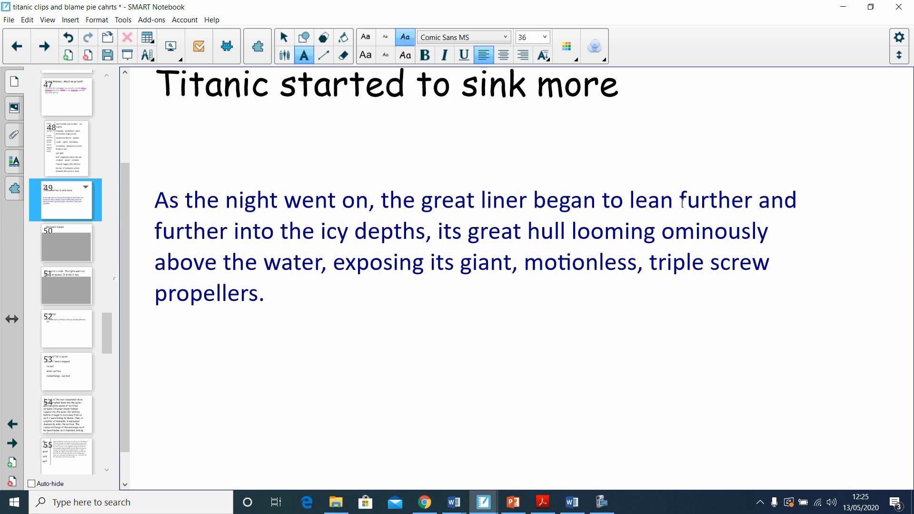
{"action": "left_click_drag", "start_coordinate": [678, 199], "coordinate": [313, 231]}
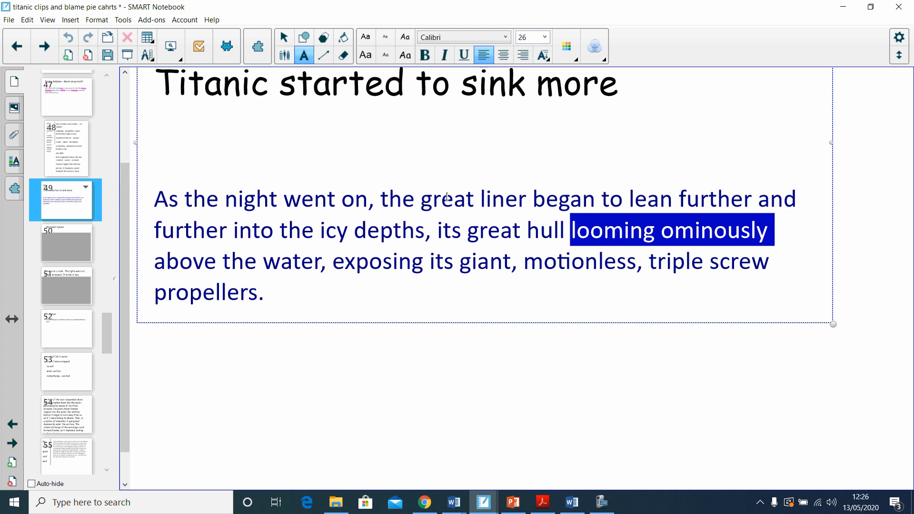
{"action": "mouse_move", "coordinate": [385, 397]}
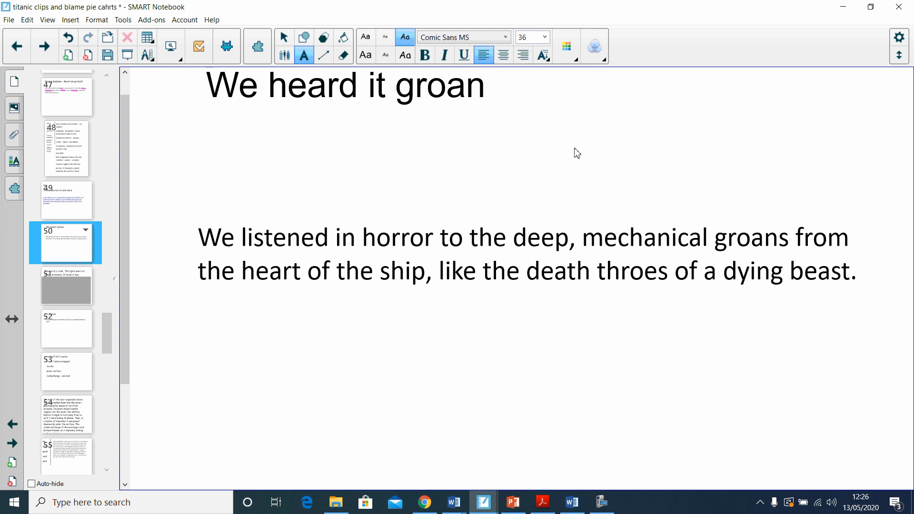
{"action": "mouse_move", "coordinate": [53, 291]}
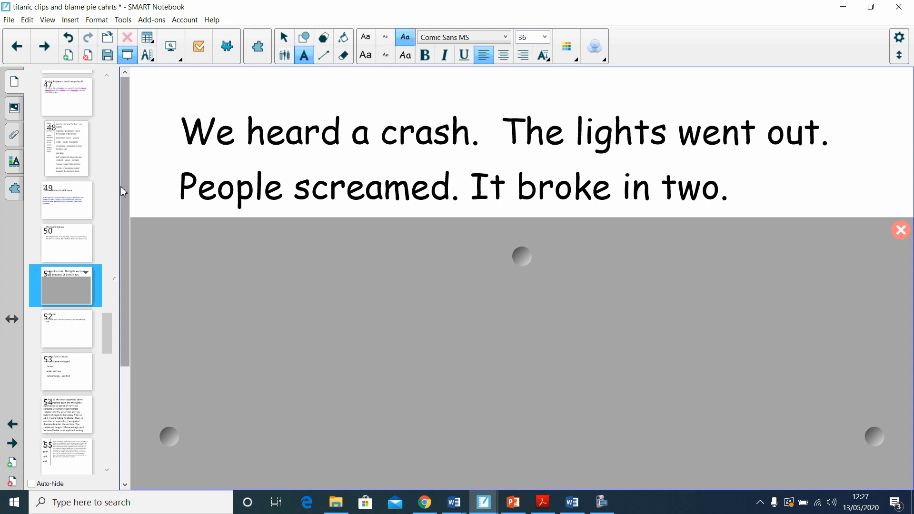
{"action": "scroll", "scroll_direction": "down", "scroll_amount": 3}
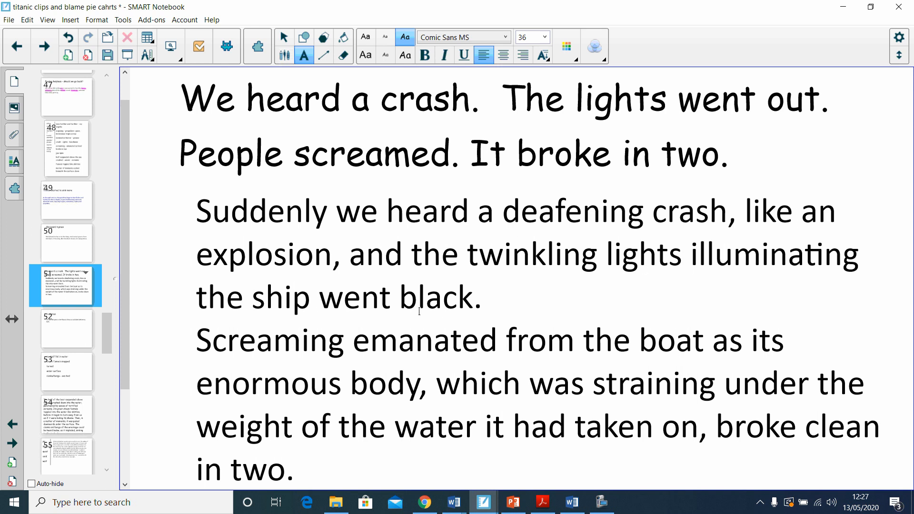
{"action": "mouse_move", "coordinate": [471, 53]}
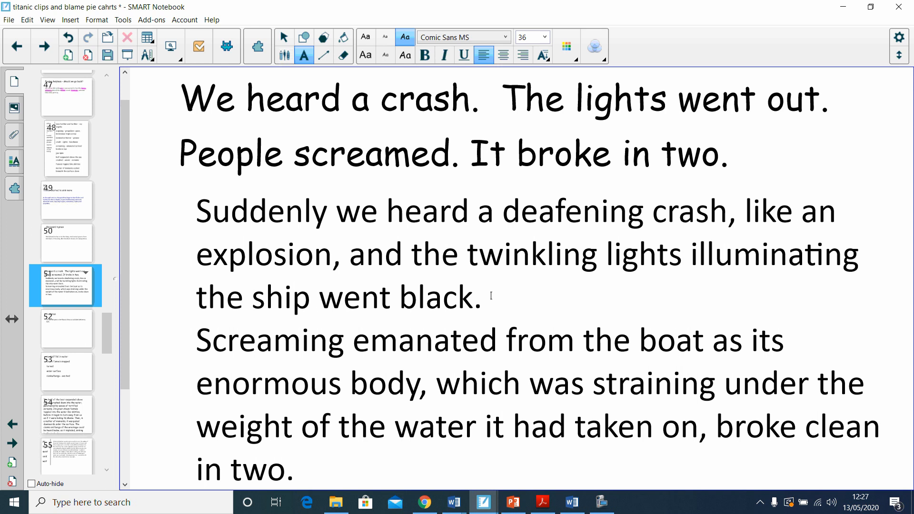
{"action": "mouse_move", "coordinate": [177, 305]}
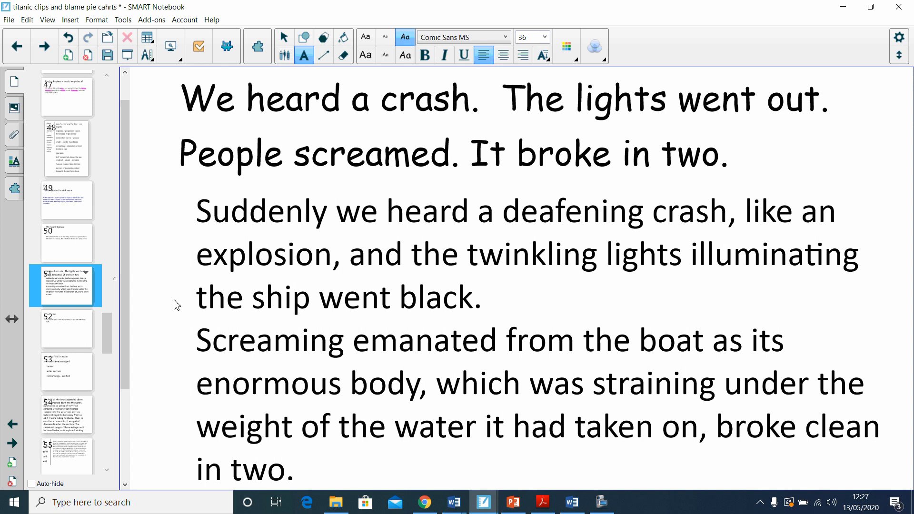
{"action": "mouse_move", "coordinate": [146, 304]}
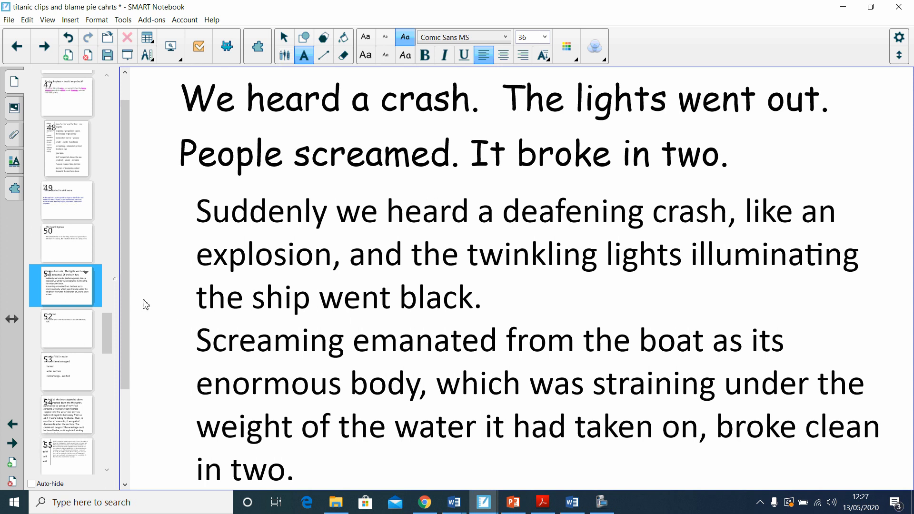
{"action": "mouse_move", "coordinate": [129, 284]}
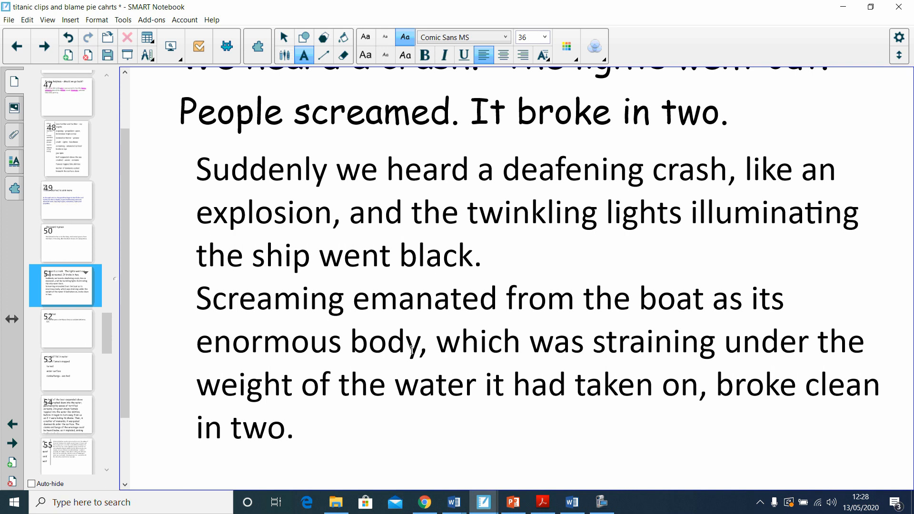
Select the 'straining under the weight of the water' clause, then open slide 52.
{"action": "left_click_drag", "start_coordinate": [432, 341], "coordinate": [699, 384]}
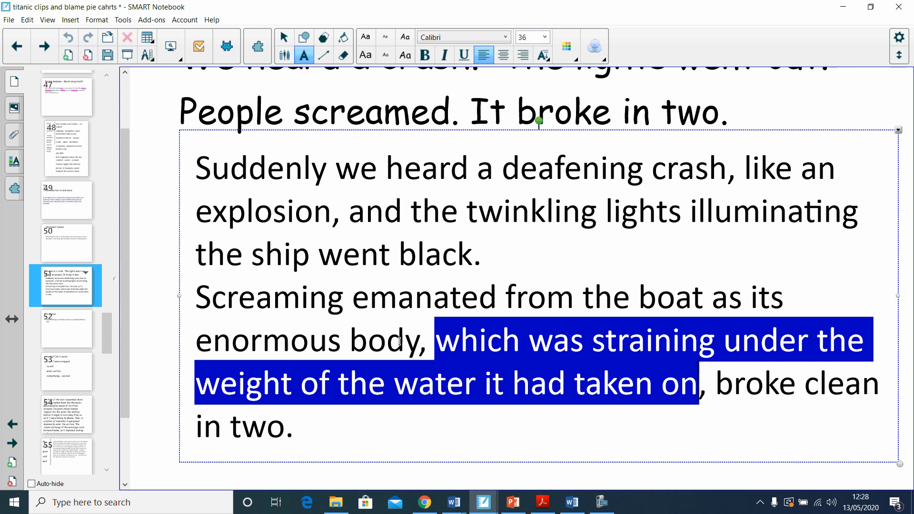
{"action": "mouse_move", "coordinate": [395, 391]}
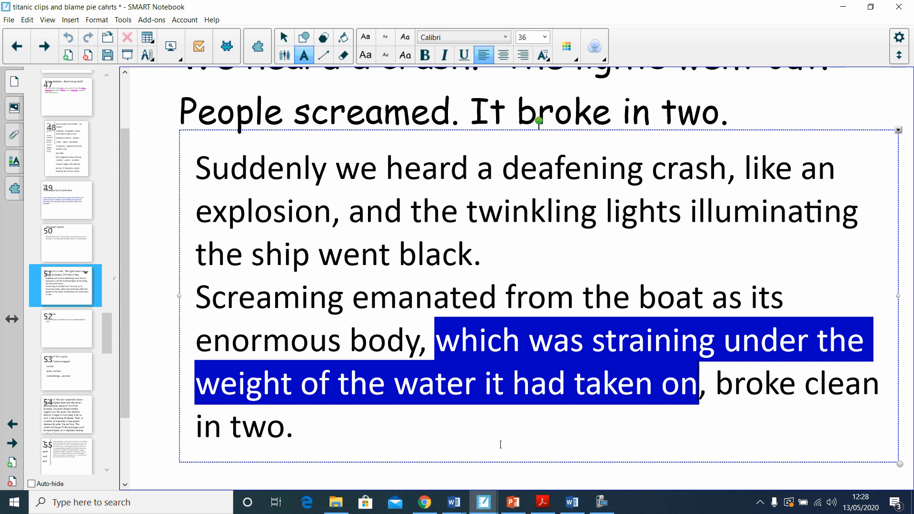
{"action": "mouse_move", "coordinate": [152, 345]}
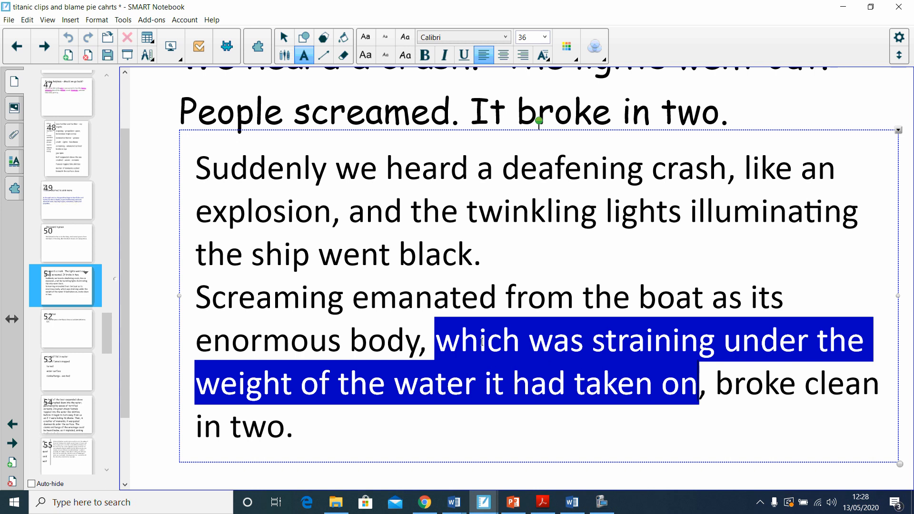
{"action": "mouse_move", "coordinate": [743, 398]}
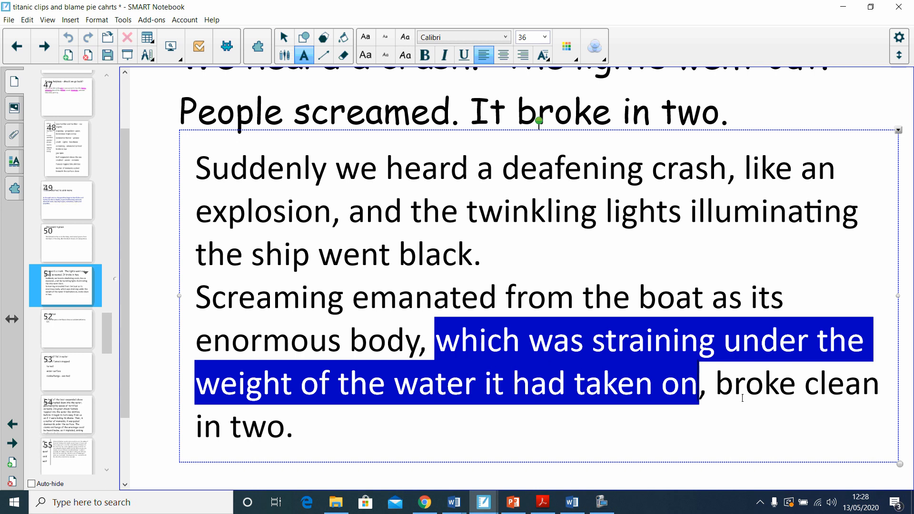
{"action": "mouse_move", "coordinate": [774, 409]}
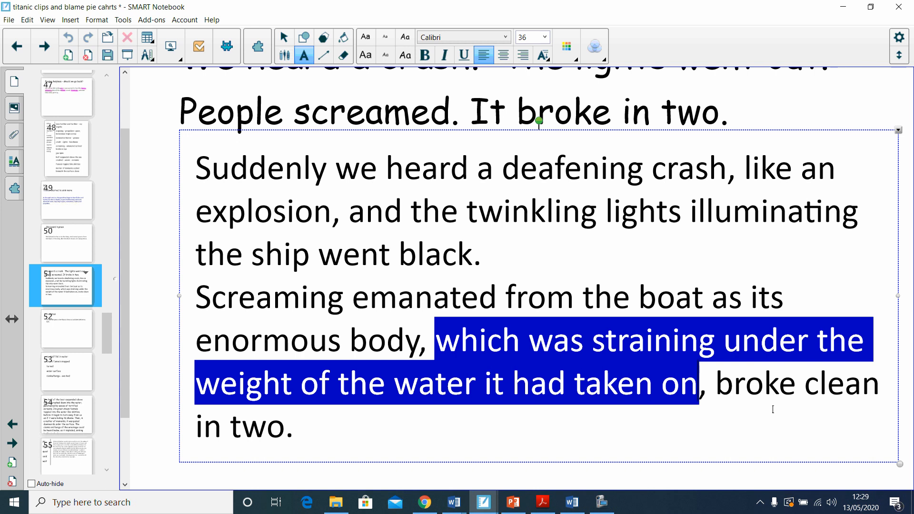
{"action": "mouse_move", "coordinate": [74, 331]}
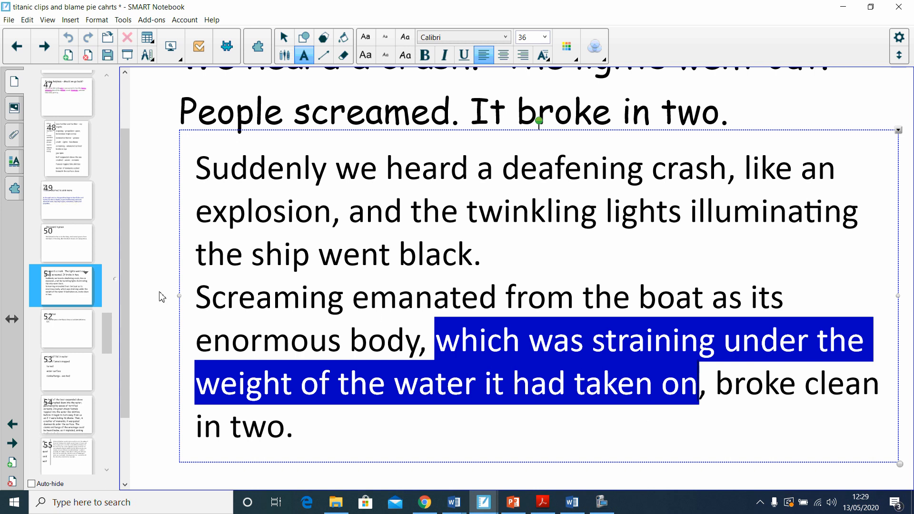
{"action": "left_click", "coordinate": [66, 328]}
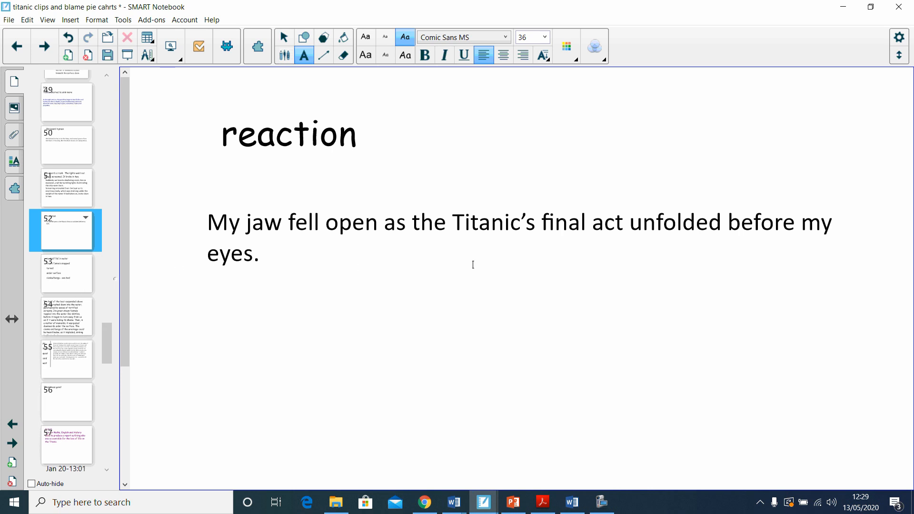
{"action": "mouse_move", "coordinate": [274, 277]}
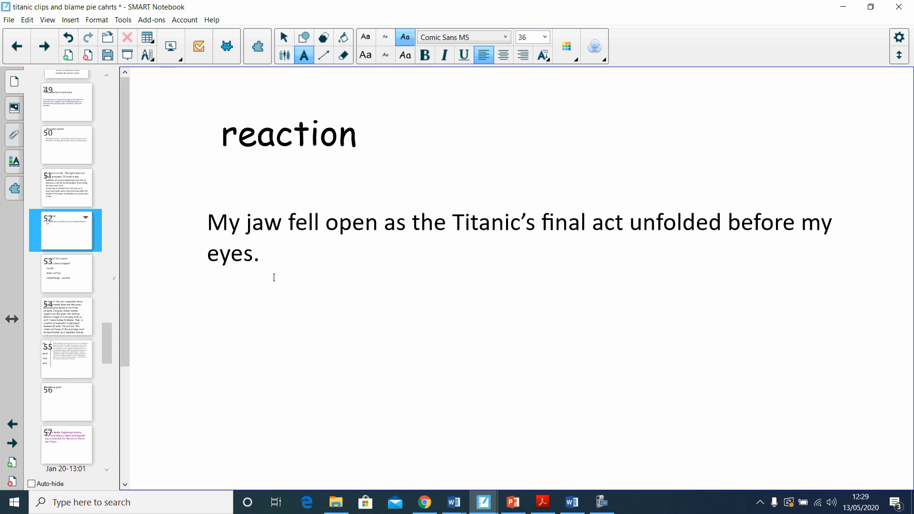
Open slide 53 and scroll its notes down to 'clanks/bangs - sea bed'.
{"action": "left_click", "coordinate": [66, 273]}
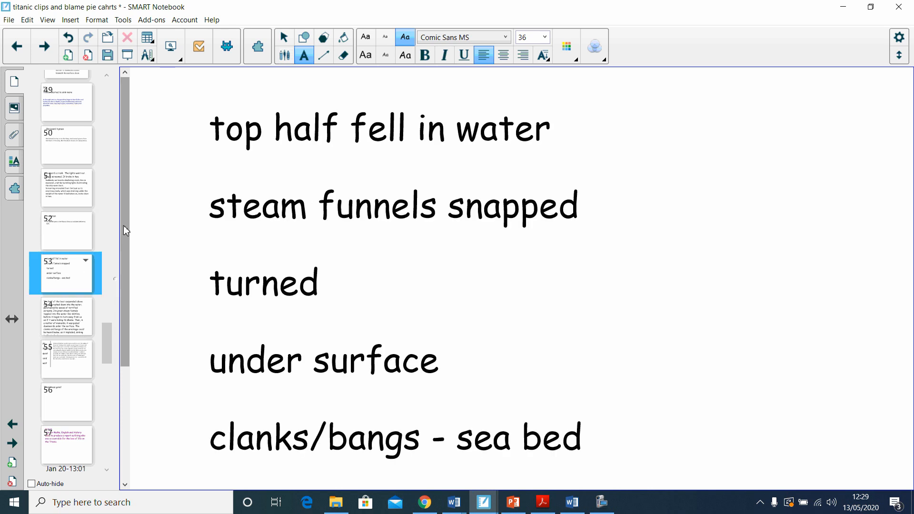
{"action": "scroll", "scroll_direction": "down", "scroll_amount": 3}
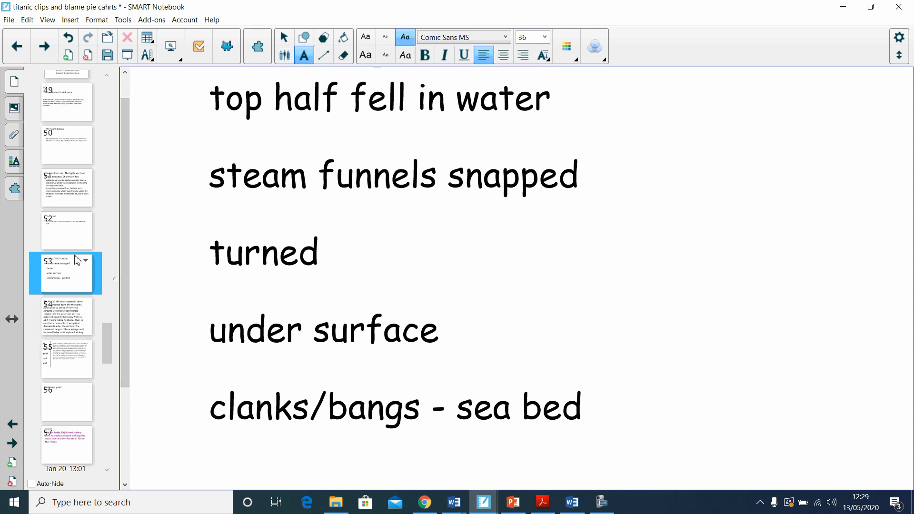
{"action": "mouse_move", "coordinate": [76, 325]}
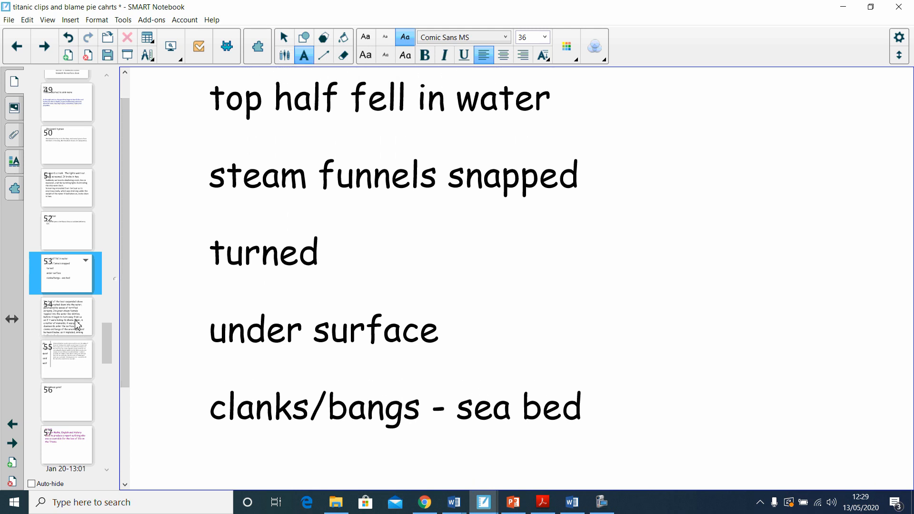
Open slide 54 and scroll down to the wreckage sinking to the seabed.
{"action": "left_click", "coordinate": [65, 317]}
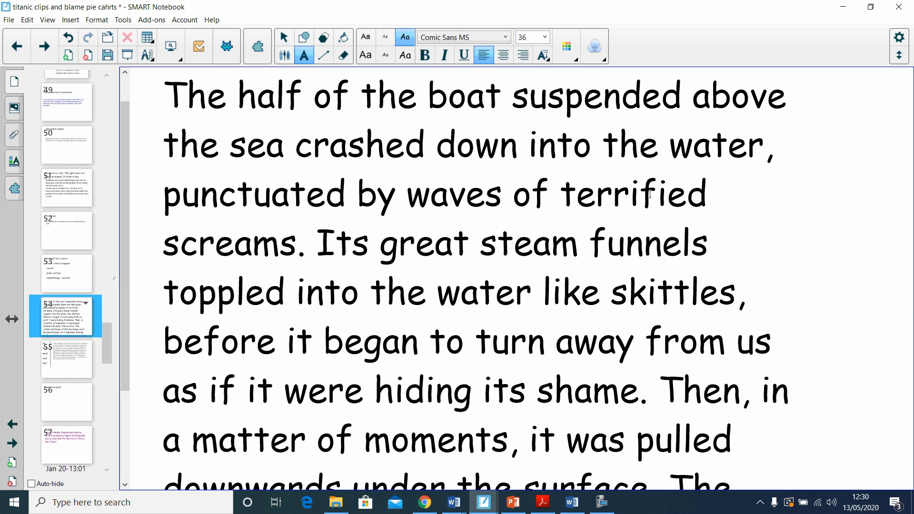
{"action": "mouse_move", "coordinate": [574, 229]}
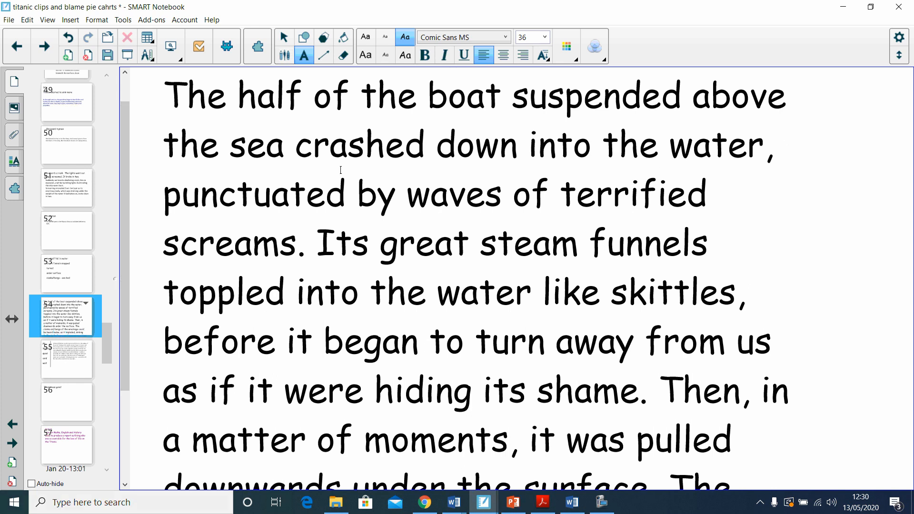
{"action": "mouse_move", "coordinate": [704, 208]}
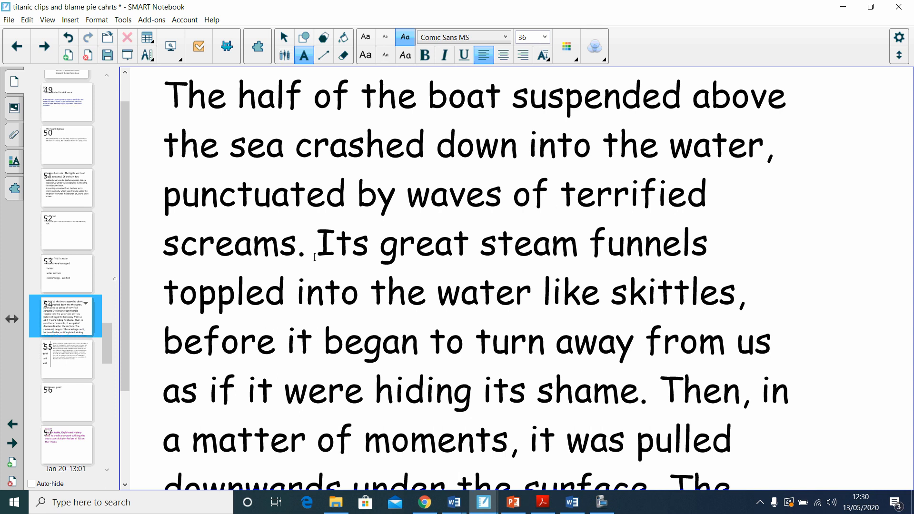
{"action": "mouse_move", "coordinate": [421, 159]}
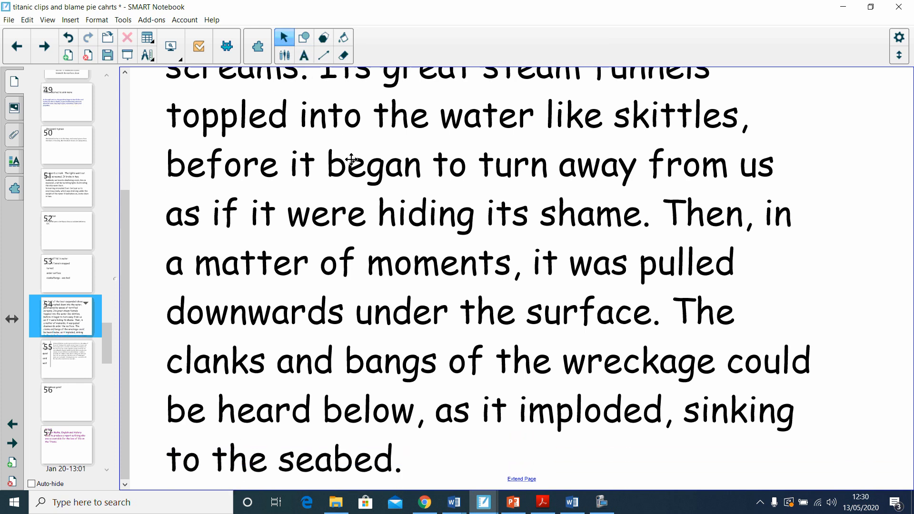
{"action": "scroll", "scroll_direction": "down", "scroll_amount": 3}
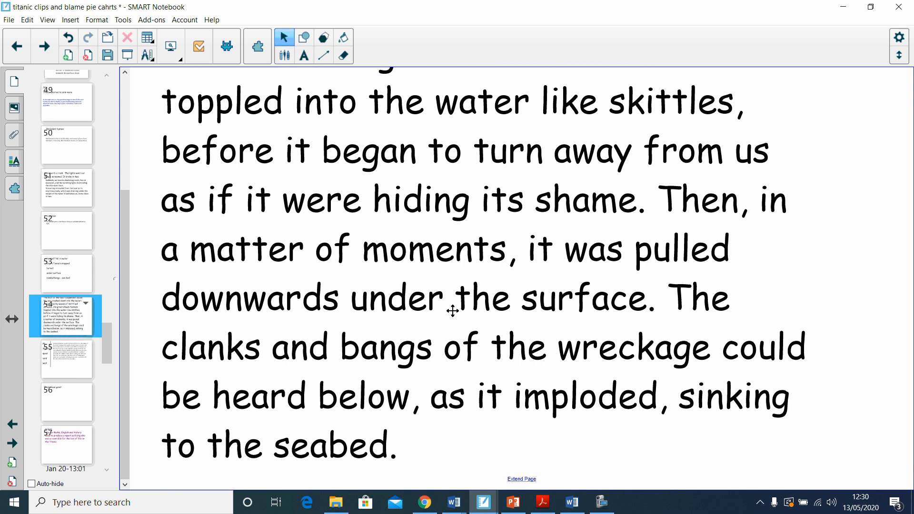
{"action": "mouse_move", "coordinate": [80, 365]}
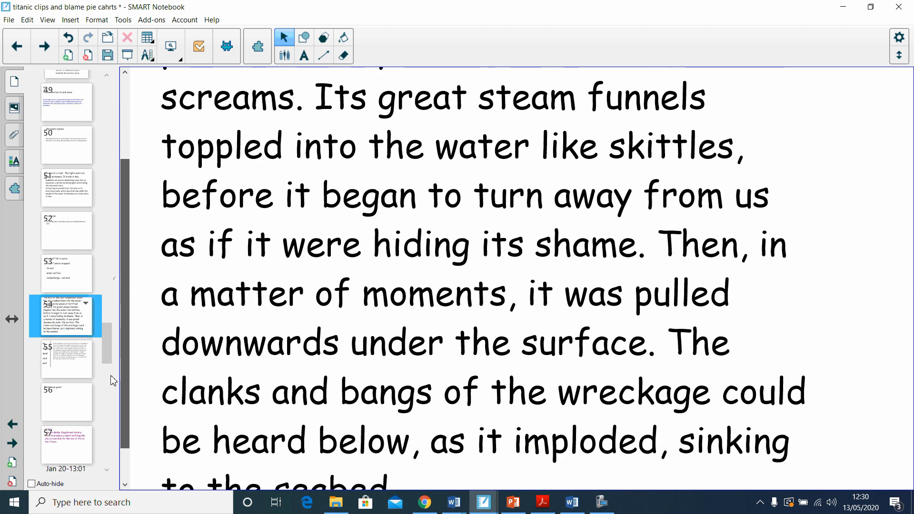
Append 'The mighty Titanic was gone!' after the seabed sentence on slide 54.
{"action": "scroll", "scroll_direction": "down", "scroll_amount": 3}
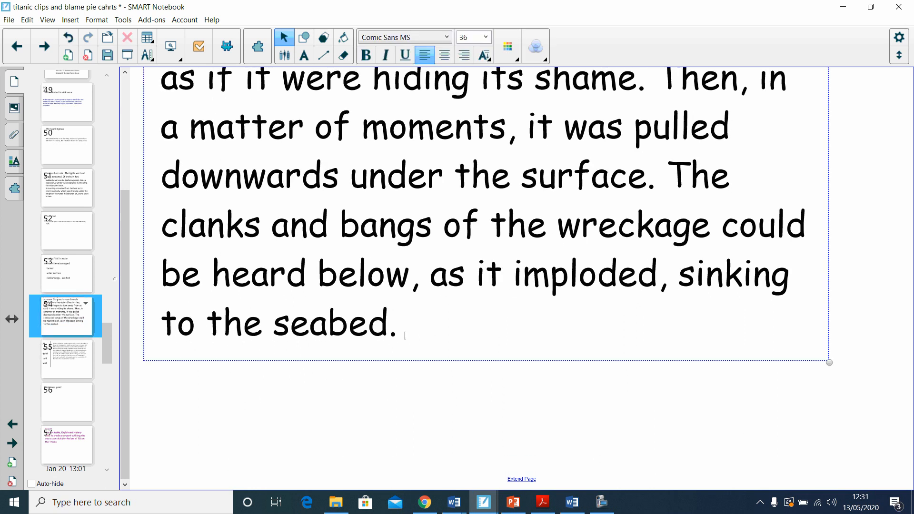
{"action": "type", "text": "The T"}
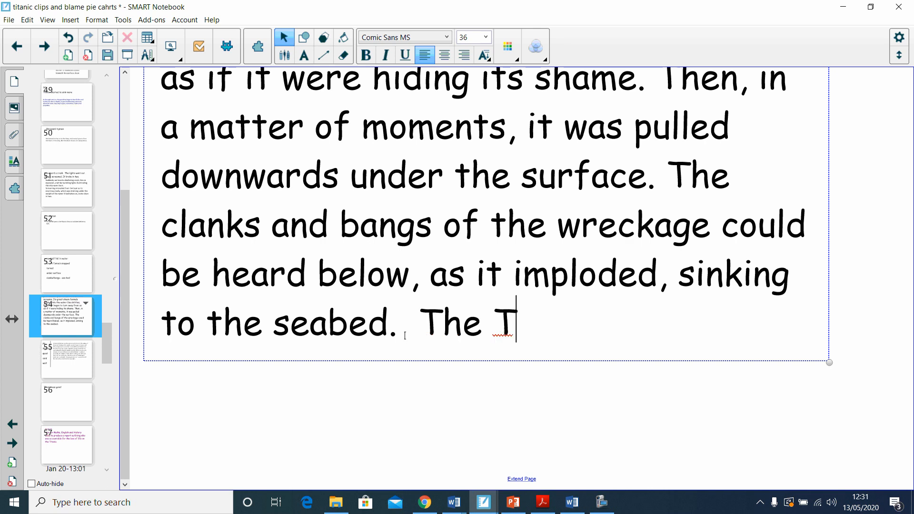
{"action": "type", "text": "itanic"}
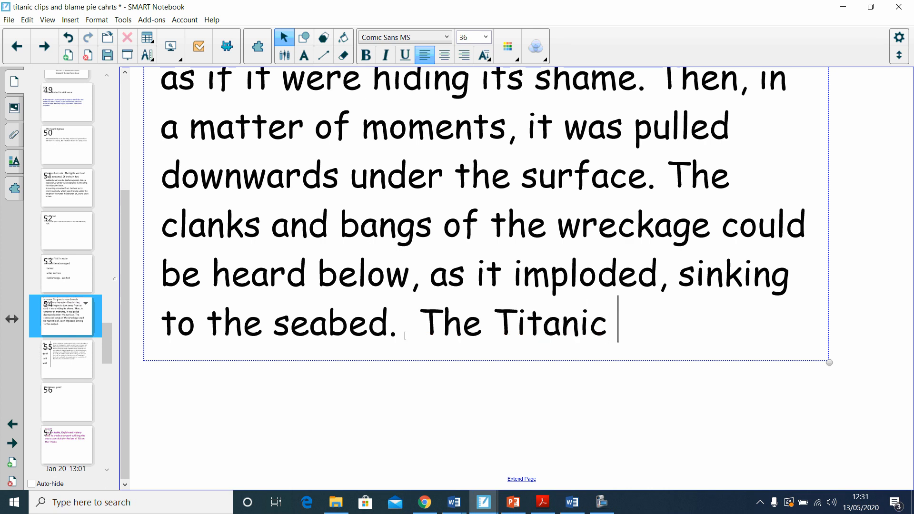
{"action": "type", "text": "was g"}
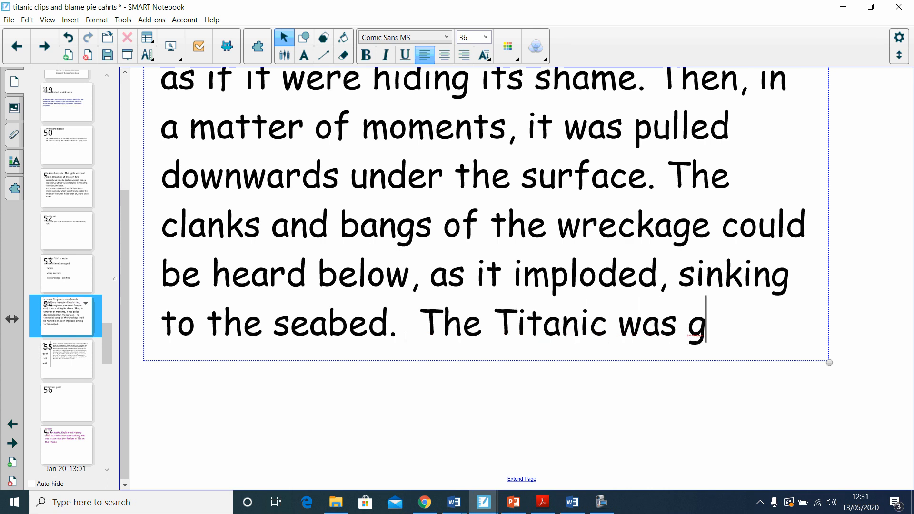
{"action": "type", "text": "one!"}
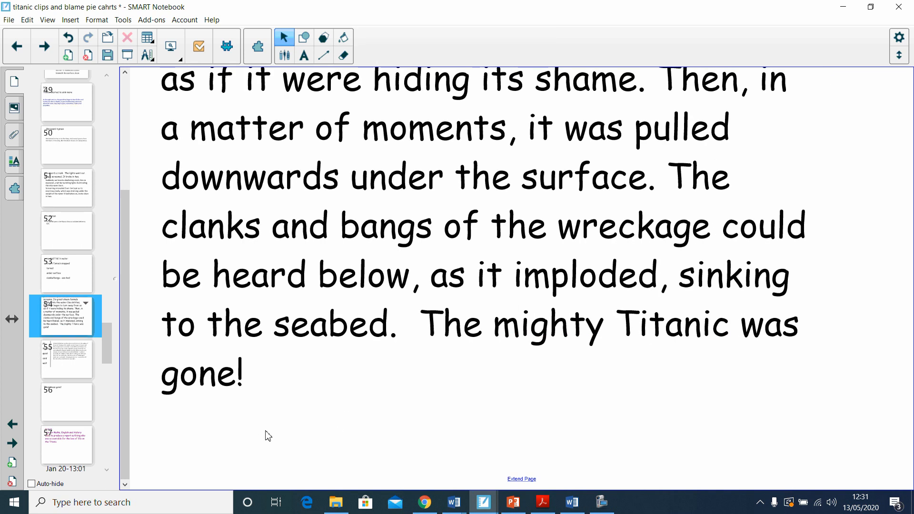
{"action": "mouse_move", "coordinate": [98, 202]}
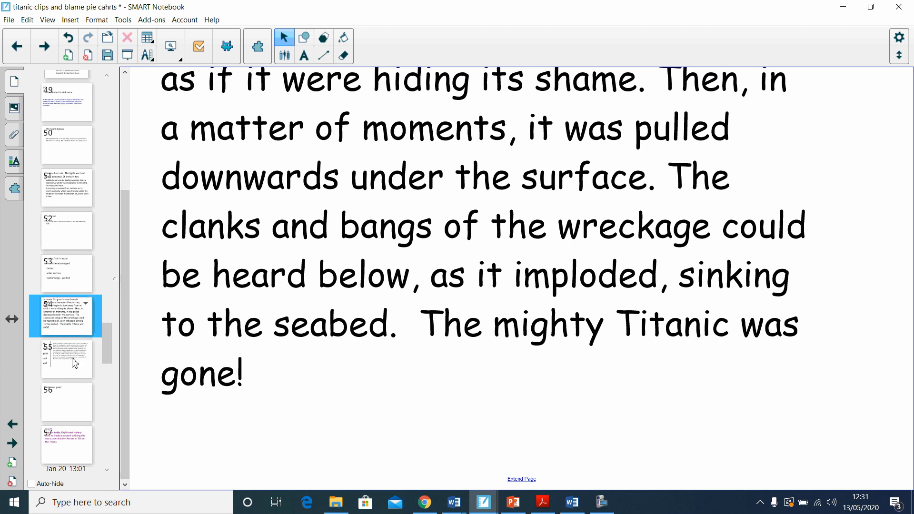
Go to slide 55, the paragraph ending 'All we could do now was wait…'.
{"action": "left_click", "coordinate": [66, 358]}
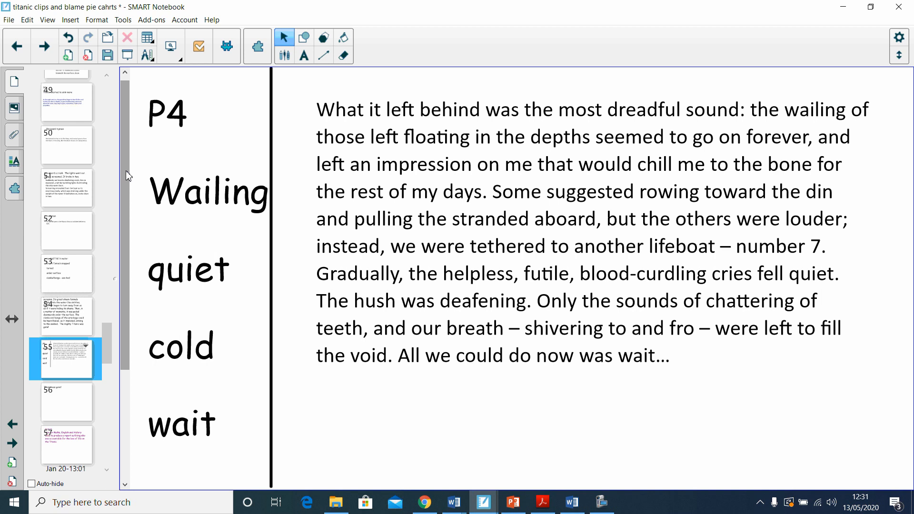
{"action": "mouse_move", "coordinate": [72, 30]}
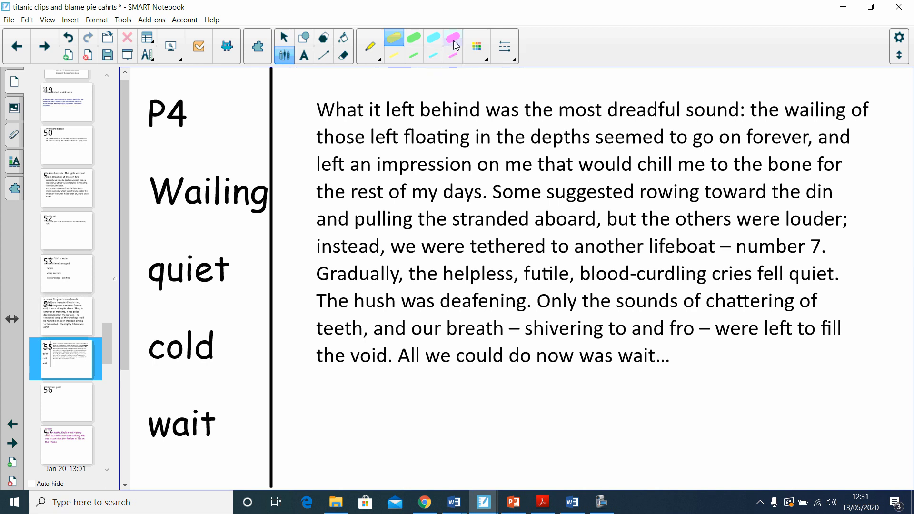
Highlight 'most dreadful sound' in pink.
{"action": "left_click", "coordinate": [453, 38]}
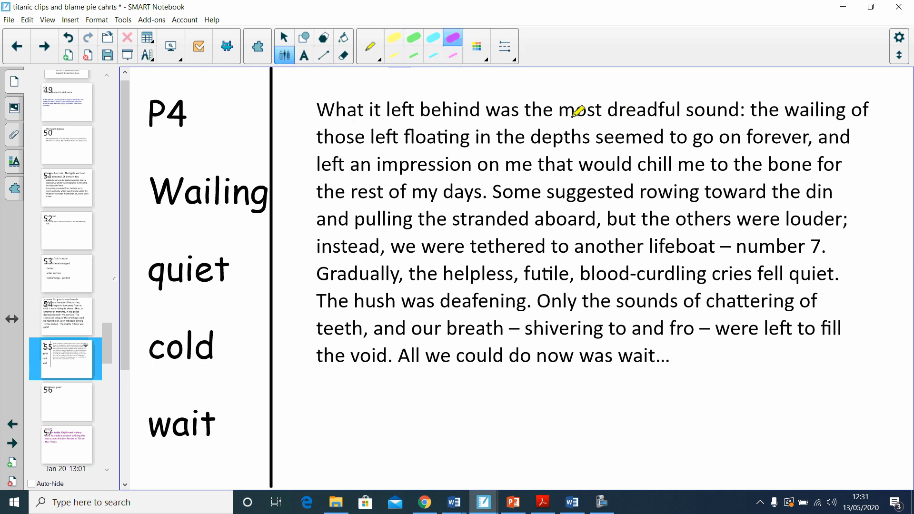
{"action": "left_click_drag", "start_coordinate": [556, 114], "coordinate": [679, 114]}
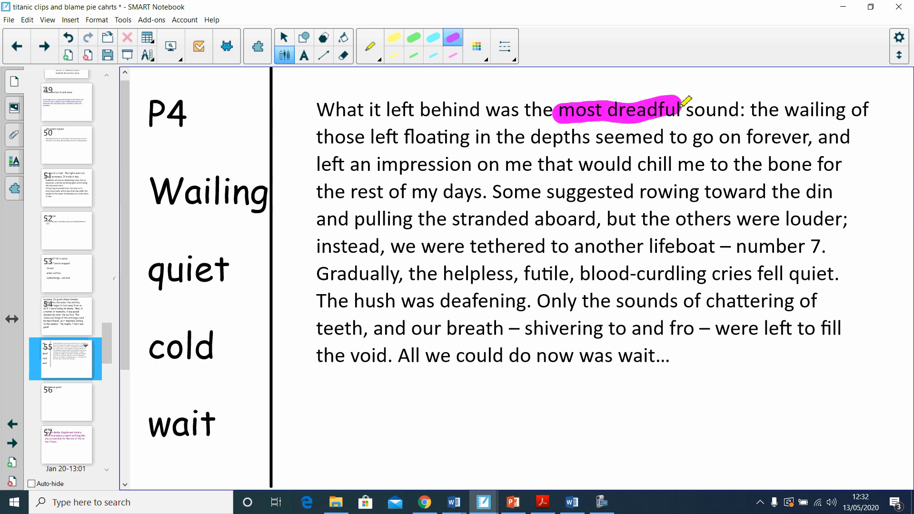
{"action": "left_click_drag", "start_coordinate": [683, 111], "coordinate": [753, 114]}
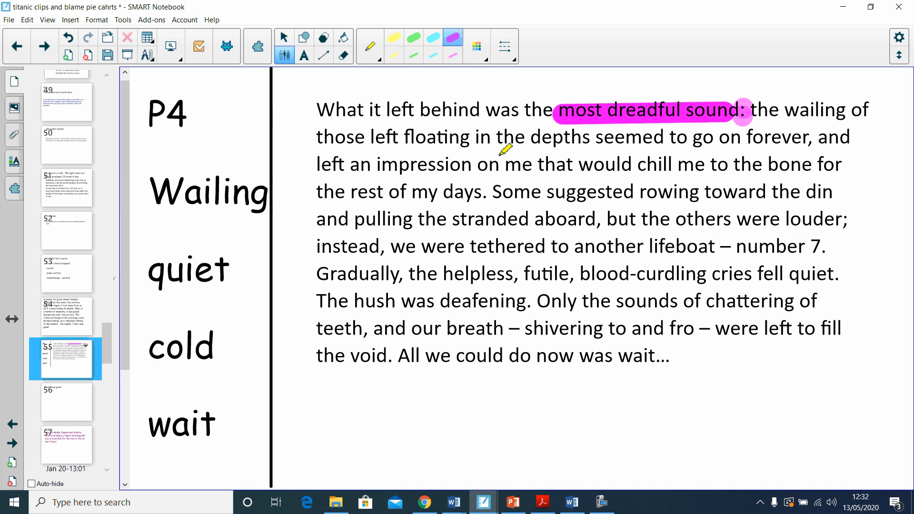
{"action": "mouse_move", "coordinate": [800, 138]}
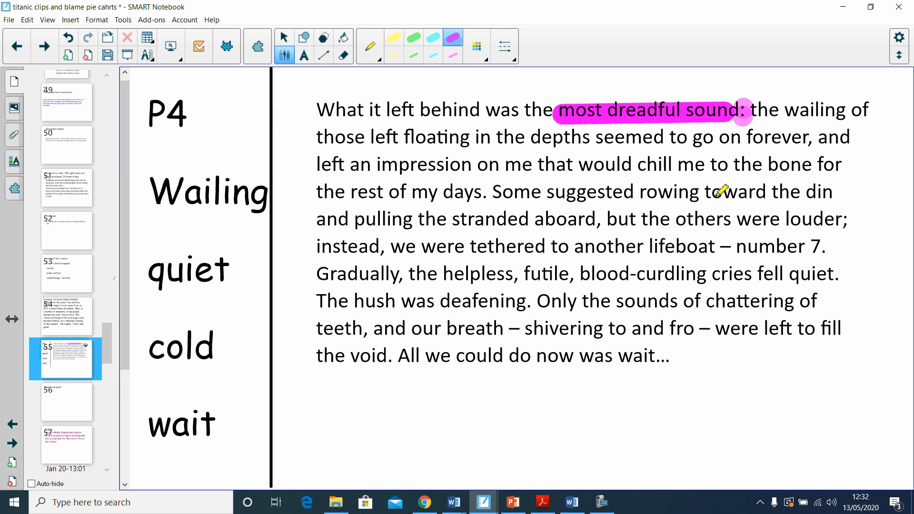
{"action": "mouse_move", "coordinate": [403, 234]}
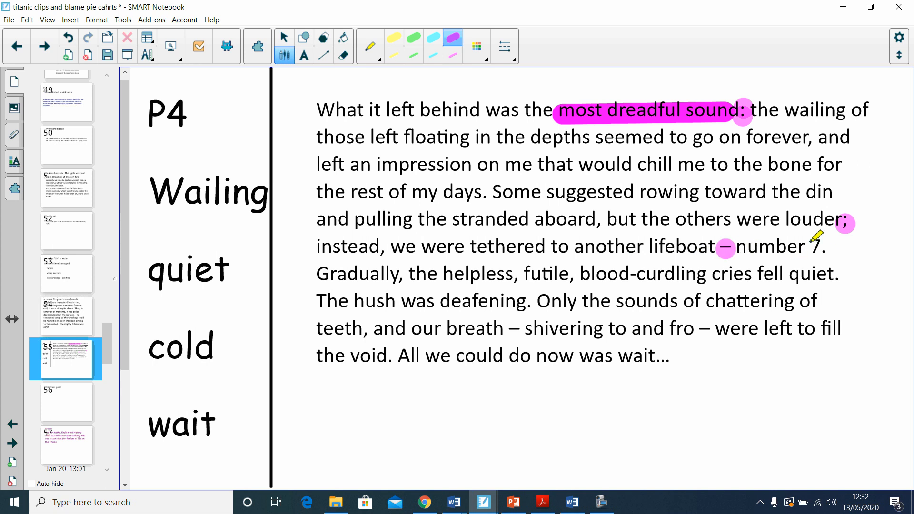
{"action": "mouse_move", "coordinate": [341, 276]}
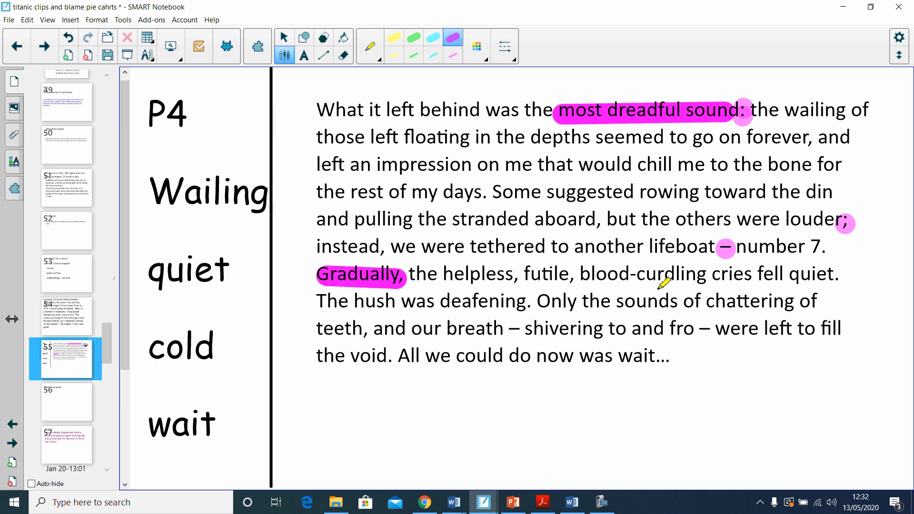
Highlight 'Gradually', 'helpless' and 'futile', and 'The hush was deafening' in pink.
{"action": "left_click_drag", "start_coordinate": [449, 277], "coordinate": [499, 277]}
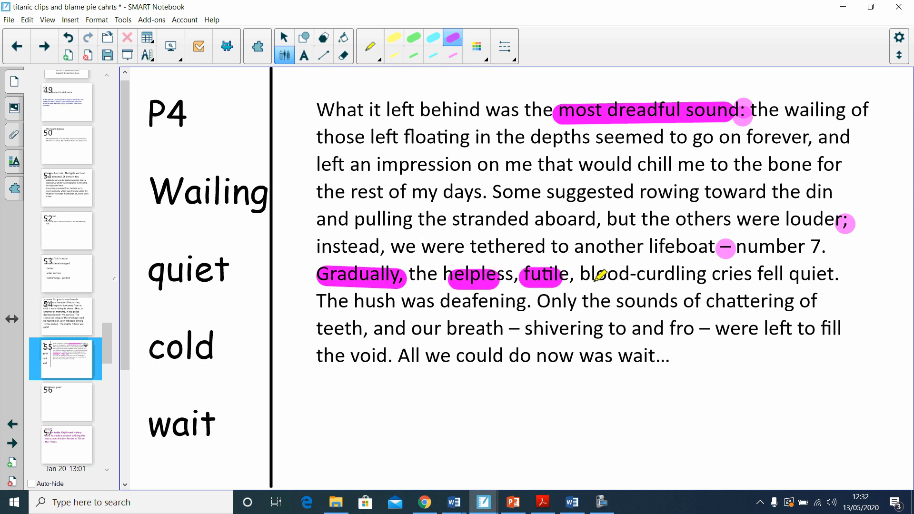
{"action": "left_click_drag", "start_coordinate": [586, 274], "coordinate": [693, 274]}
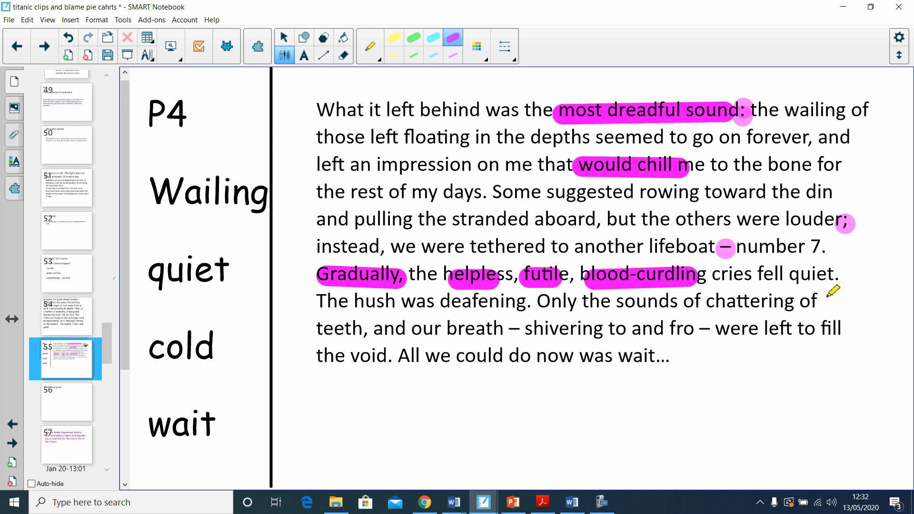
{"action": "mouse_move", "coordinate": [516, 301]}
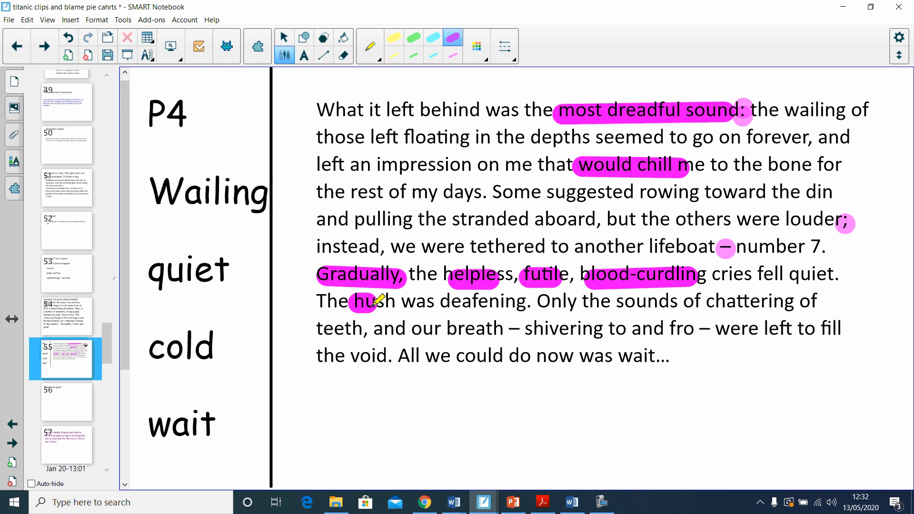
{"action": "left_click_drag", "start_coordinate": [361, 301], "coordinate": [513, 302]}
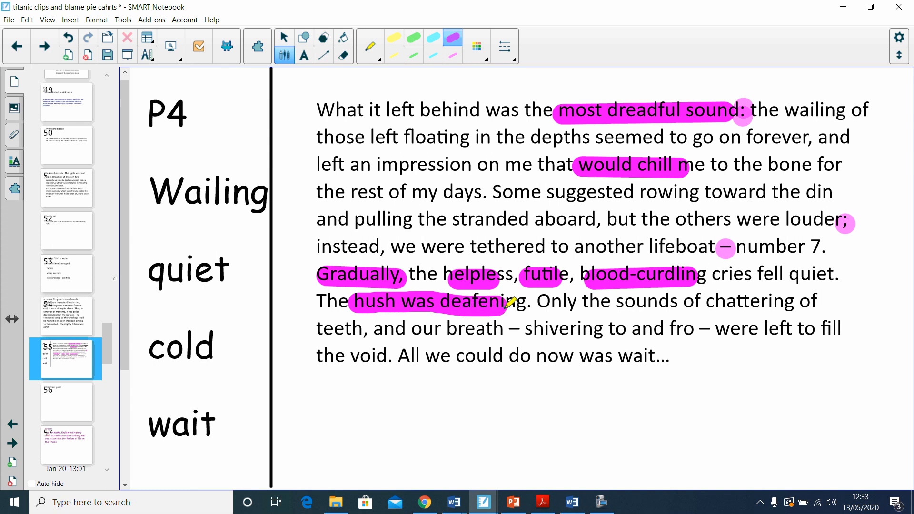
{"action": "left_click_drag", "start_coordinate": [326, 301], "coordinate": [524, 302]}
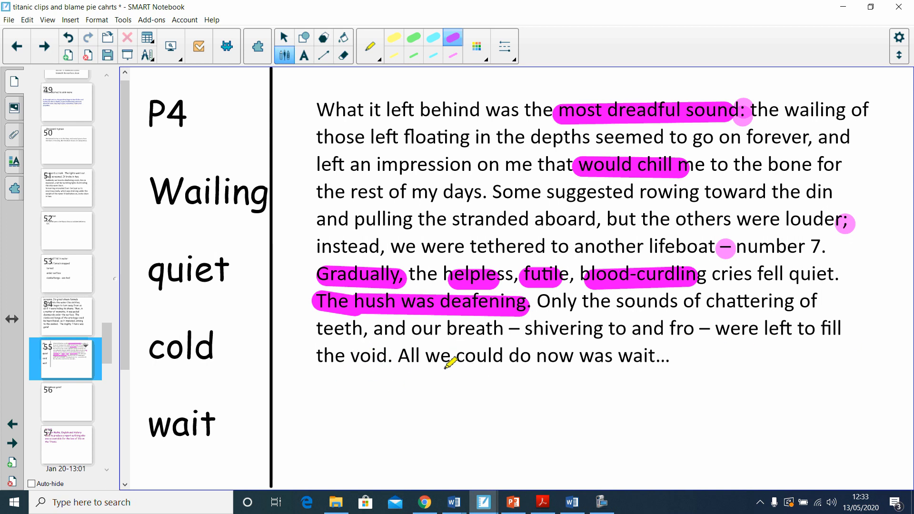
{"action": "mouse_move", "coordinate": [696, 385]}
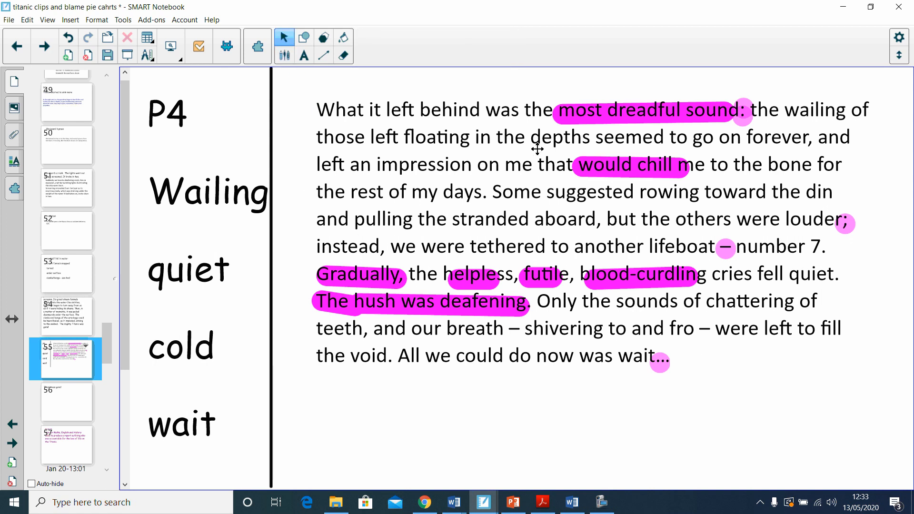
{"action": "mouse_move", "coordinate": [566, 389]}
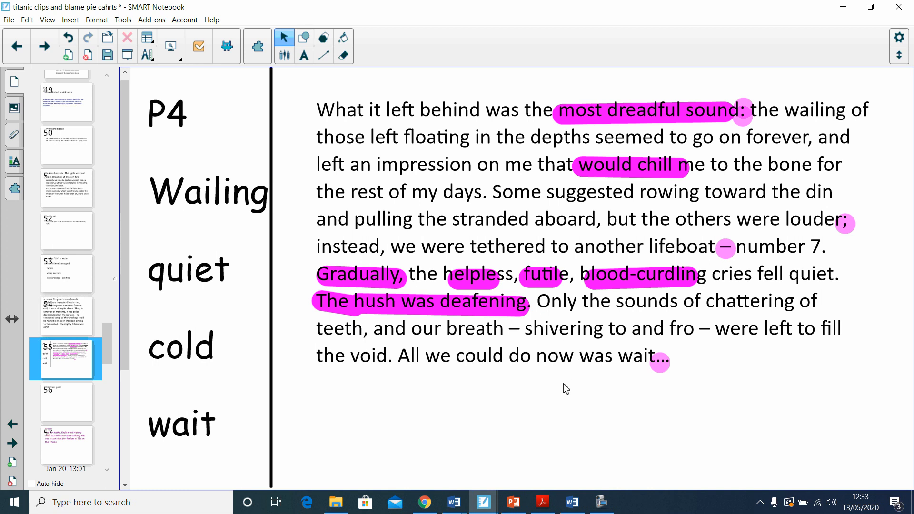
{"action": "mouse_move", "coordinate": [597, 401]}
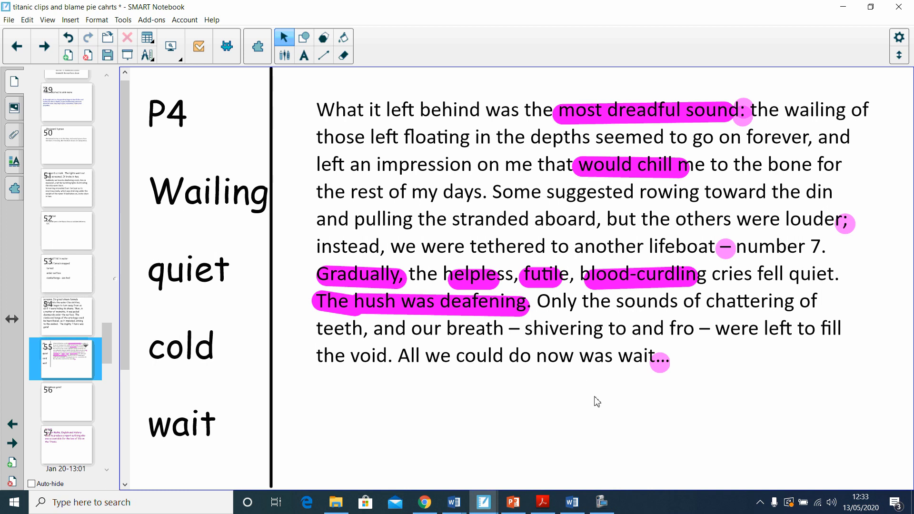
{"action": "mouse_move", "coordinate": [543, 392]}
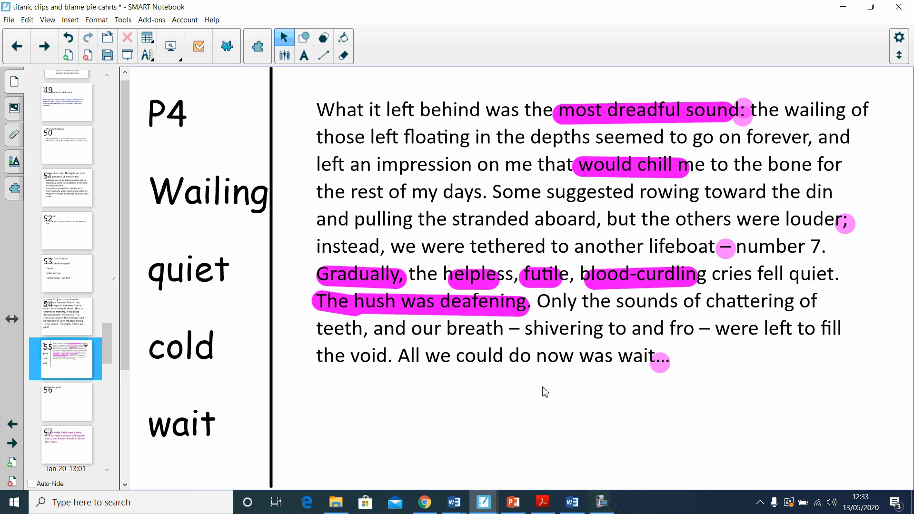
{"action": "mouse_move", "coordinate": [551, 418]}
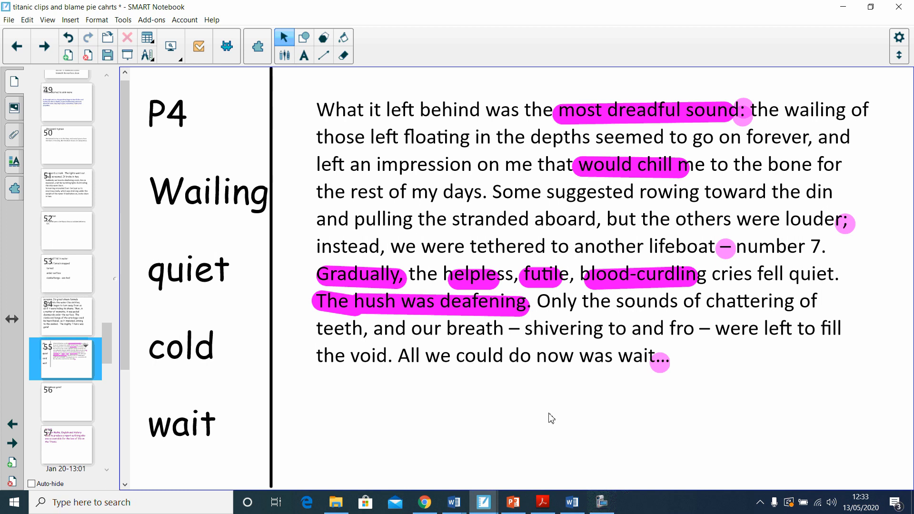
{"action": "mouse_move", "coordinate": [579, 431]}
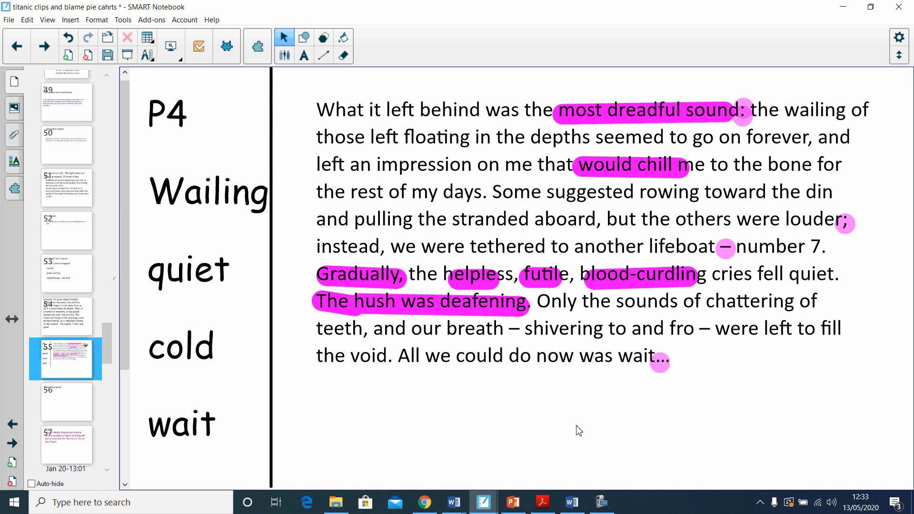
{"action": "mouse_move", "coordinate": [439, 386]}
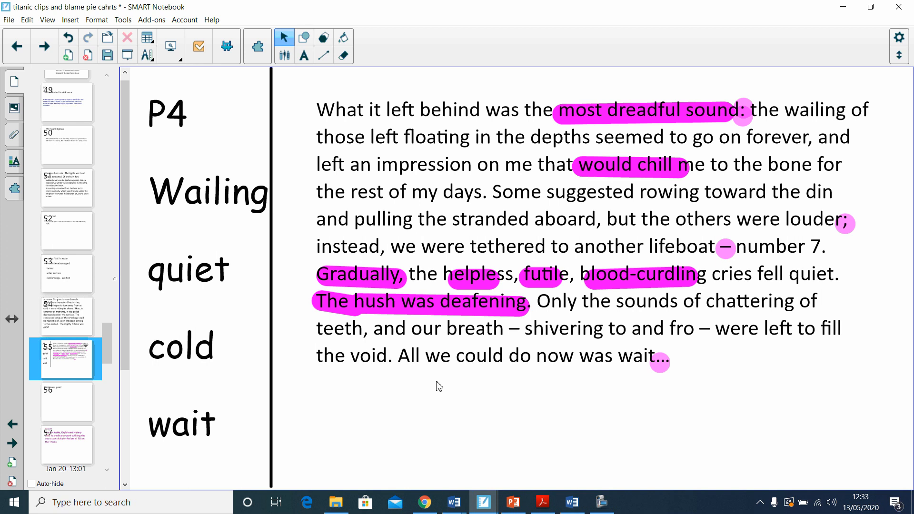